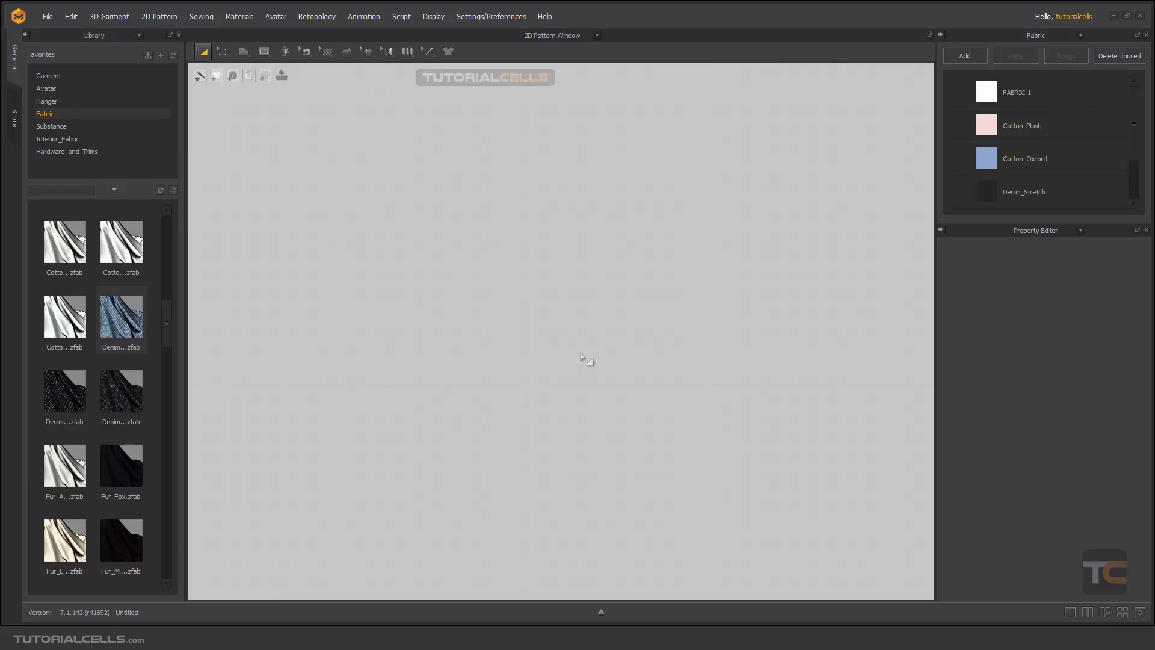
{"action": "mouse_move", "coordinate": [447, 274]}
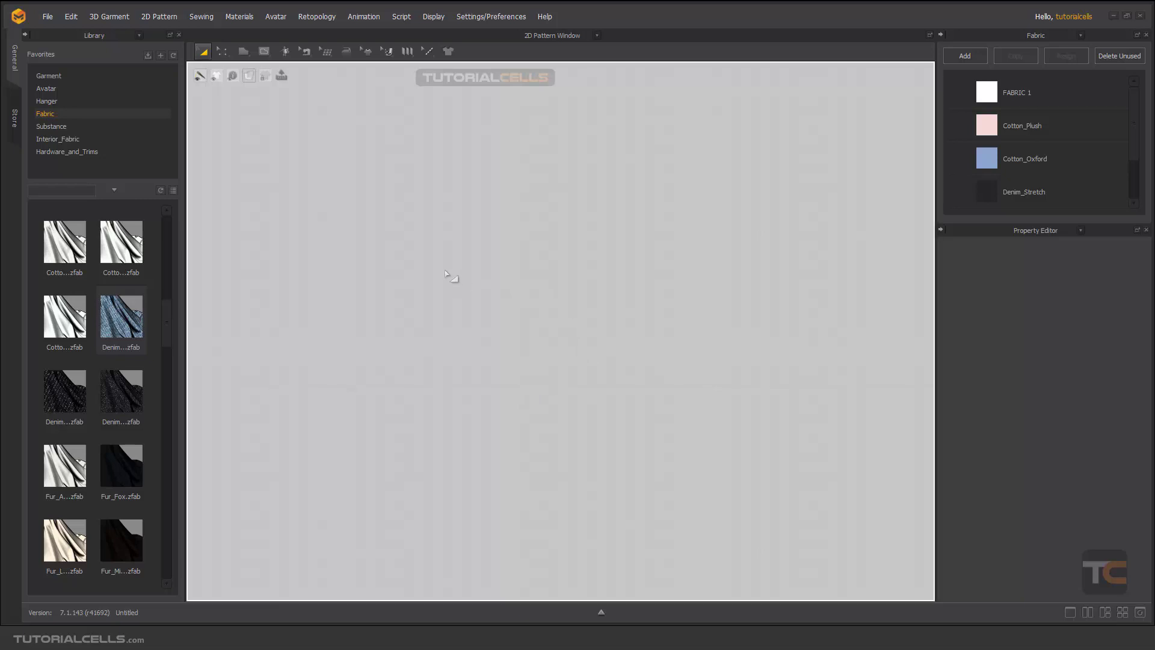
Choose the Polygon shape tool and place corner points for a new pattern piece.
{"action": "left_click", "coordinate": [243, 51]}
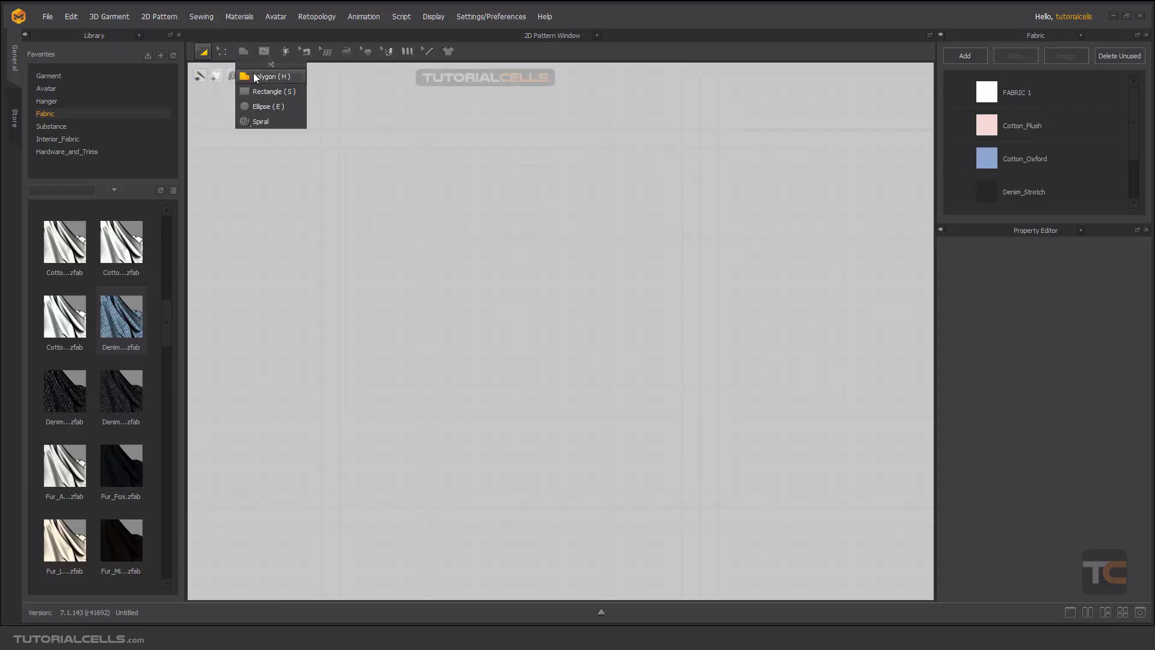
{"action": "left_click", "coordinate": [267, 77]}
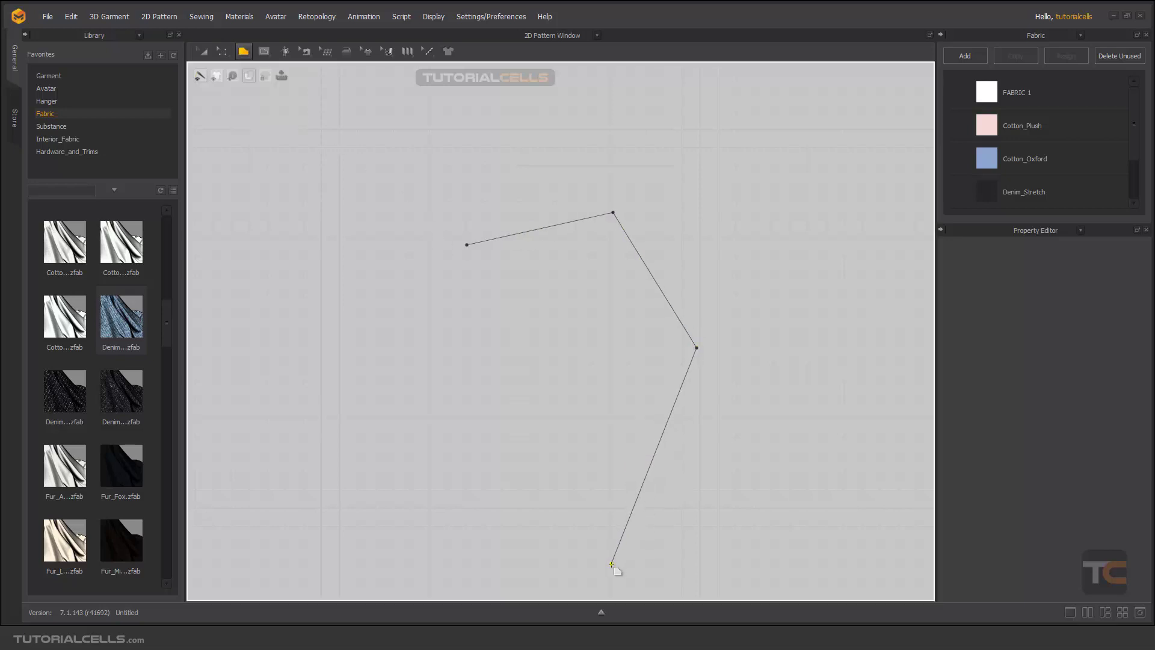
{"action": "left_click", "coordinate": [466, 244]}
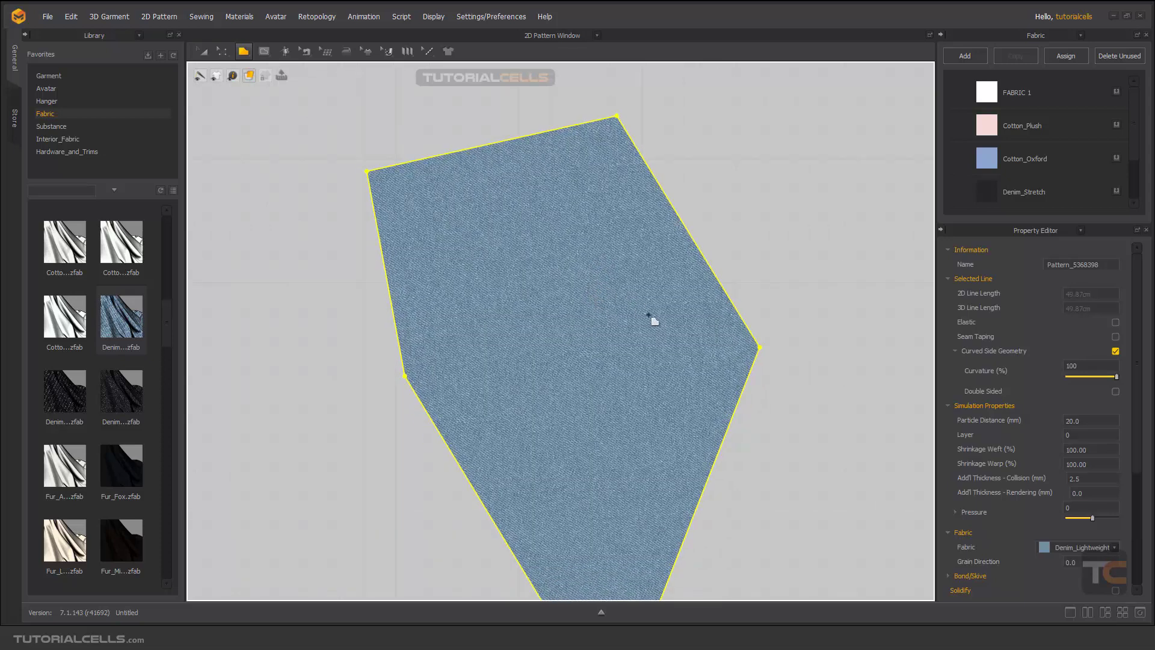
Select the whole denim polygon piece to show its Property Editor settings.
{"action": "left_click", "coordinate": [202, 51]}
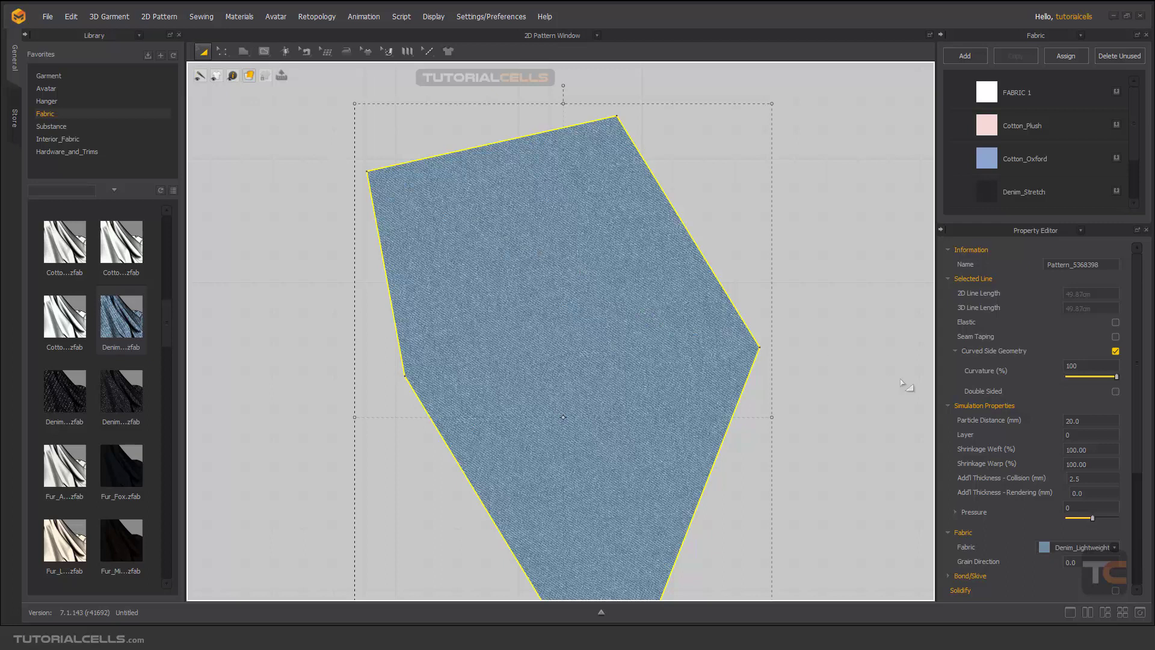
{"action": "mouse_move", "coordinate": [969, 426]}
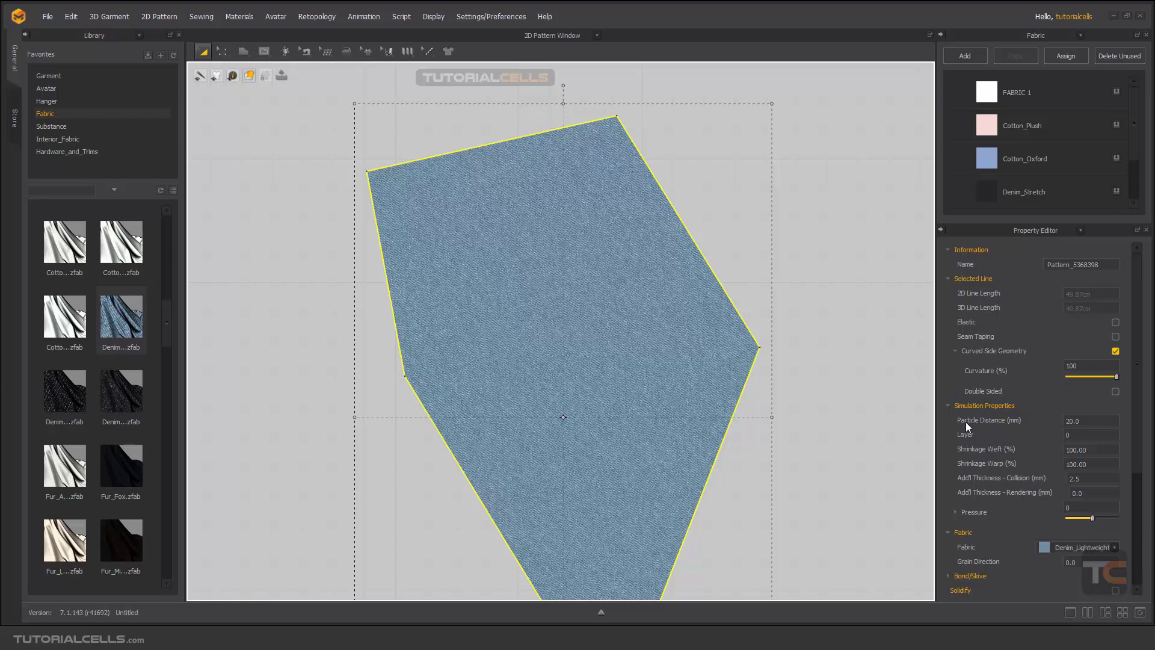
{"action": "mouse_move", "coordinate": [1015, 426]}
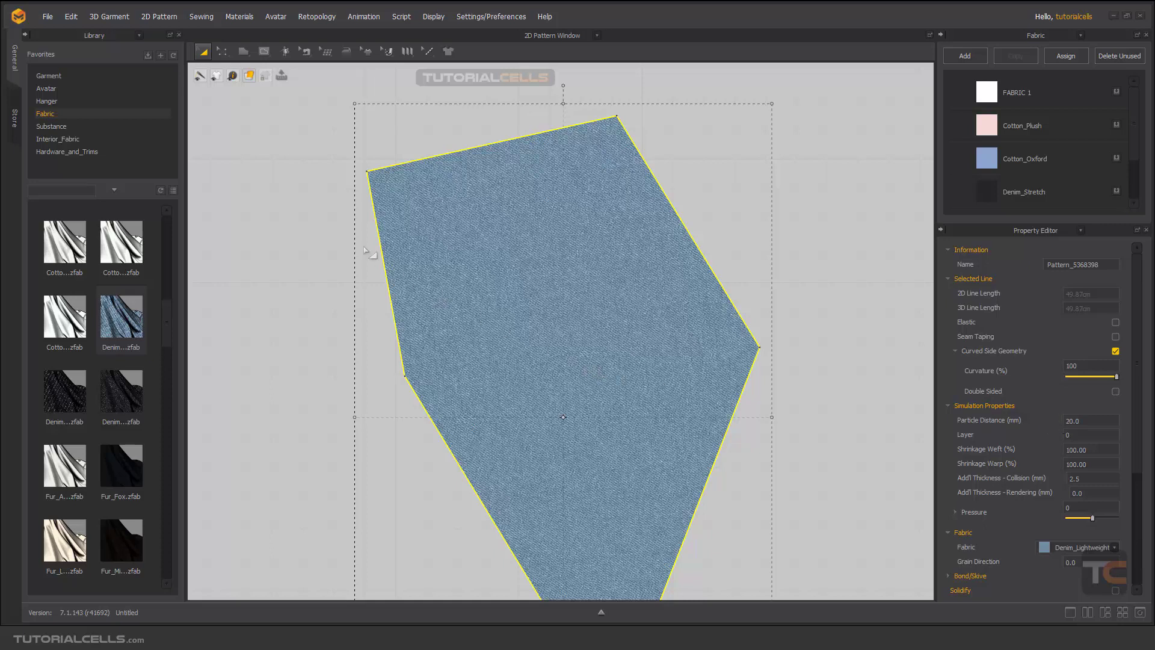
{"action": "mouse_move", "coordinate": [243, 128]}
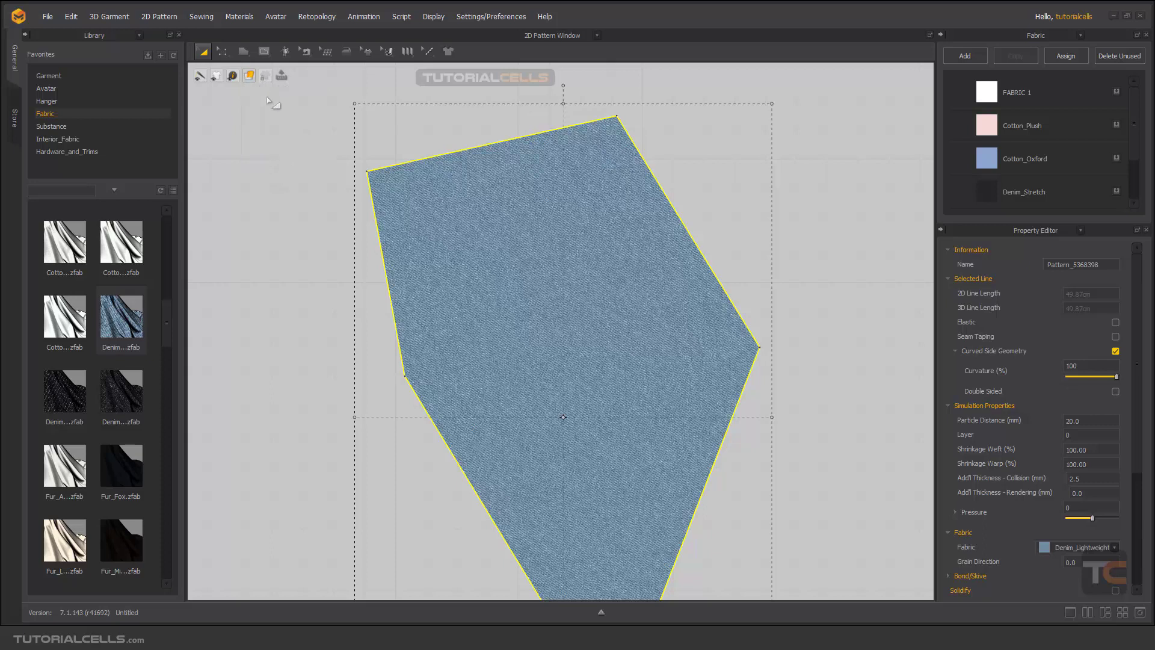
Switch the 2D pattern display mode from texture to Mesh.
{"action": "left_click", "coordinate": [249, 75]}
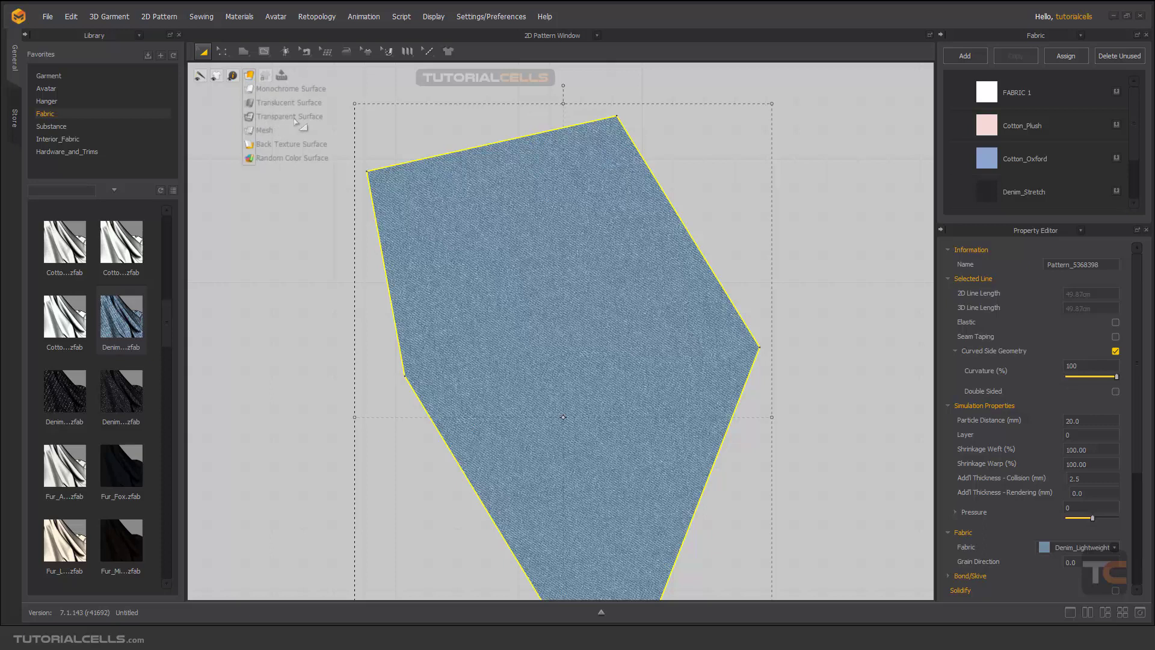
{"action": "mouse_move", "coordinate": [267, 137]}
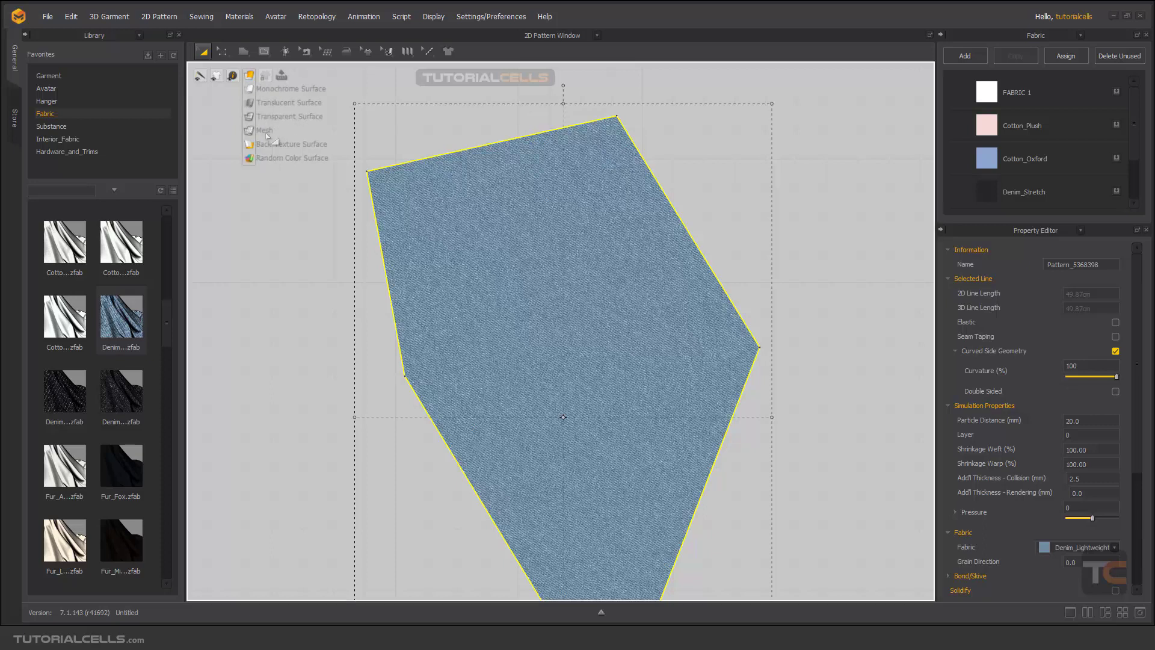
{"action": "left_click", "coordinate": [259, 130]}
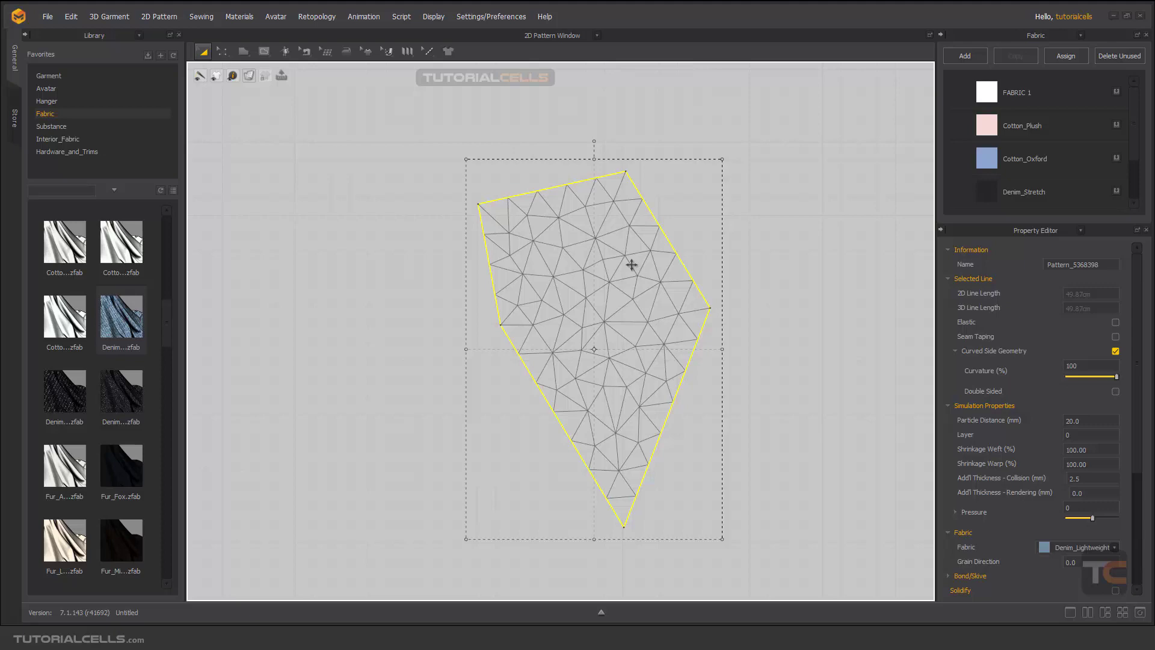
{"action": "mouse_move", "coordinate": [652, 250]}
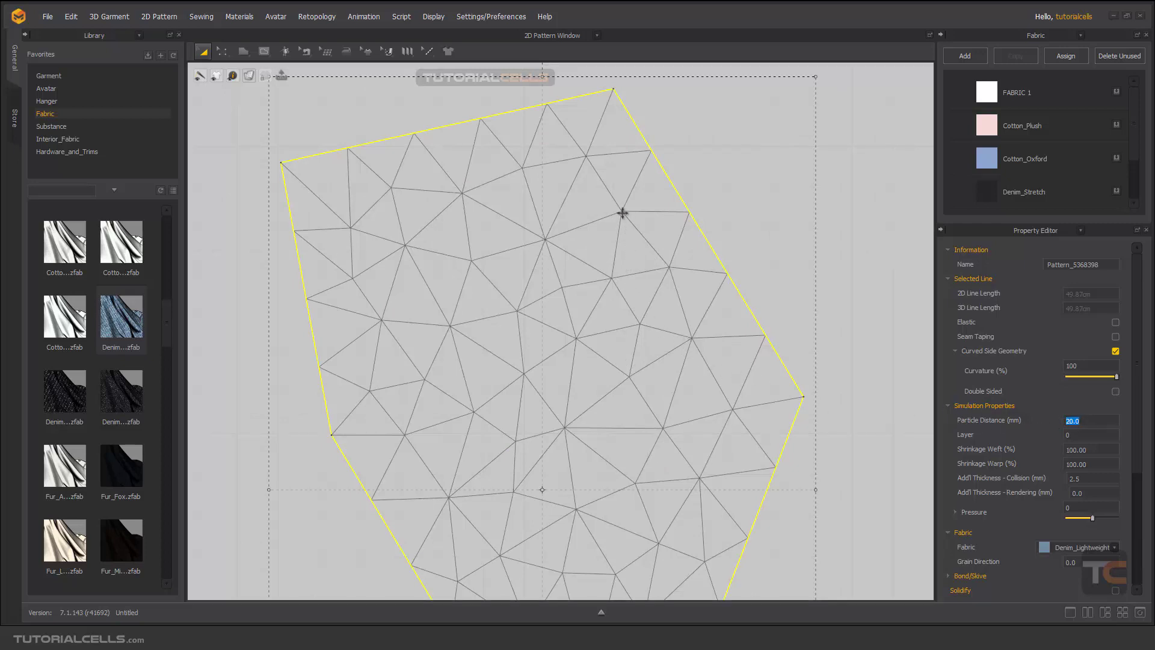
{"action": "mouse_move", "coordinate": [613, 278]}
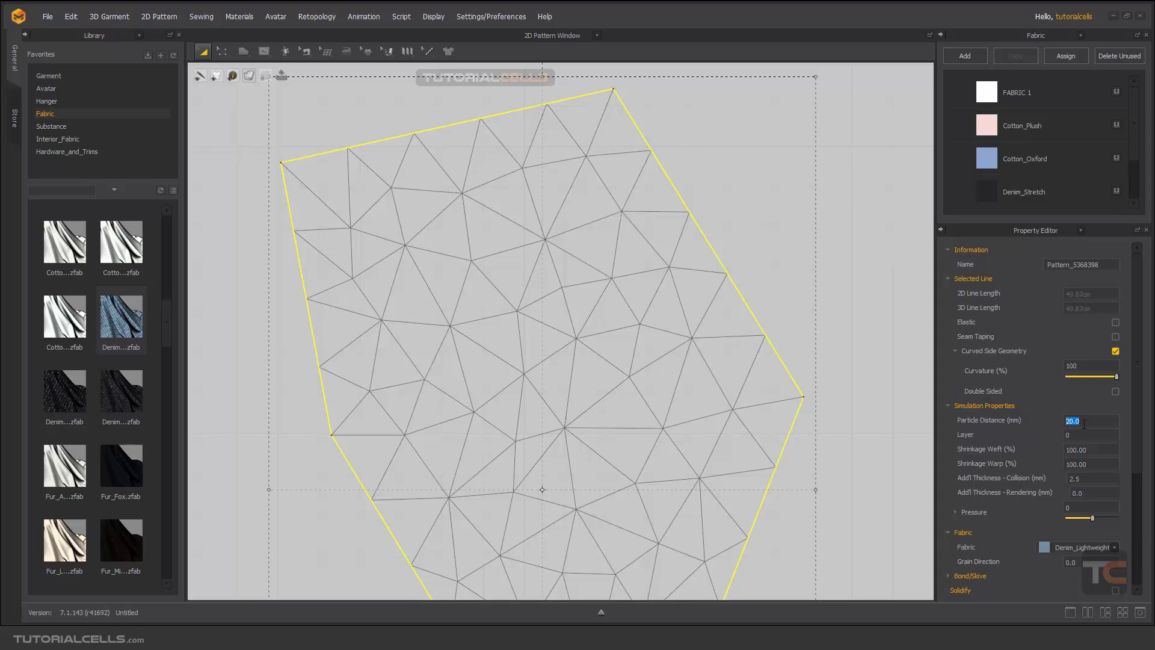
{"action": "mouse_move", "coordinate": [623, 275]}
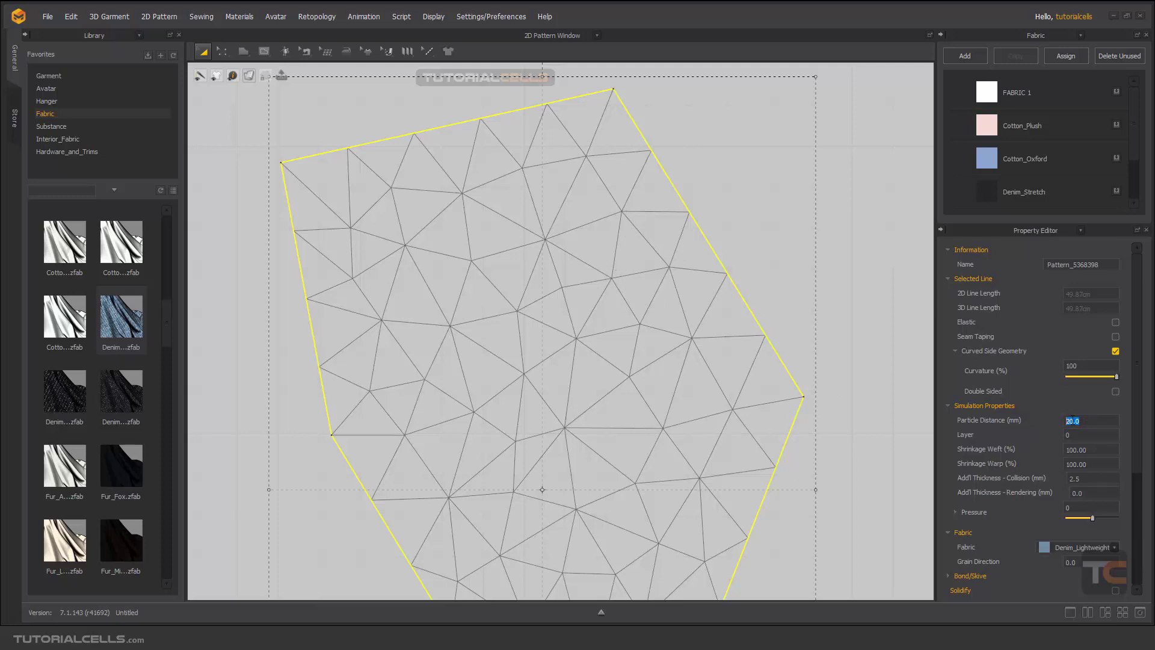
Set the pattern's Particle Distance to 10.0 for a denser mesh.
{"action": "type", "text": "10.0"}
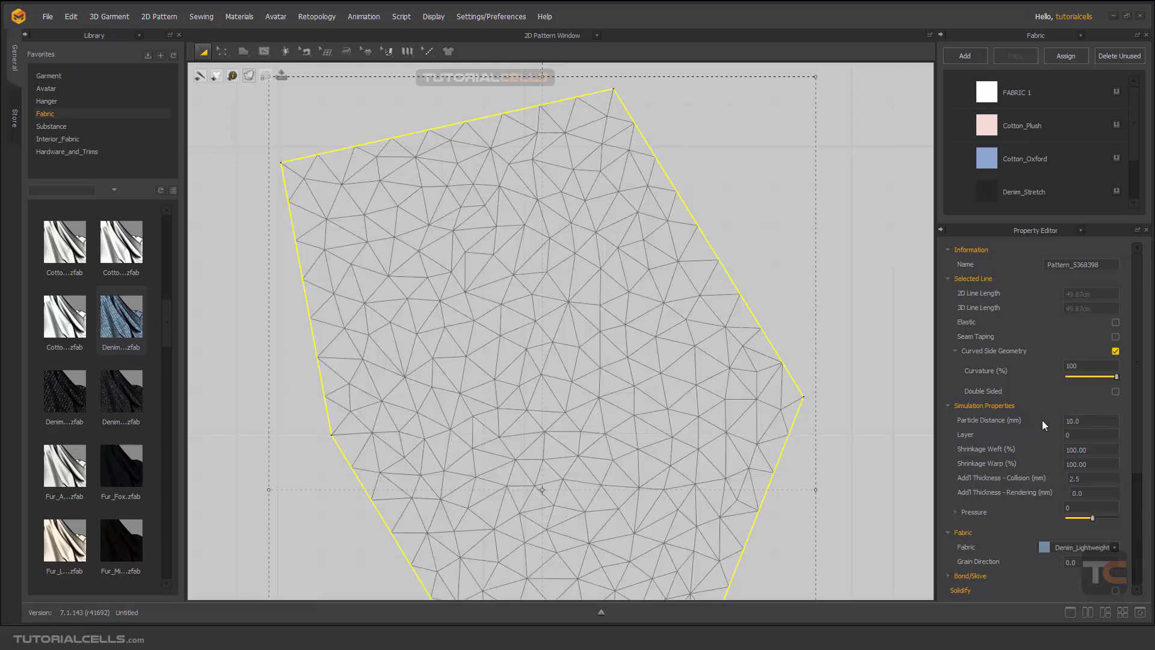
{"action": "mouse_move", "coordinate": [614, 248]}
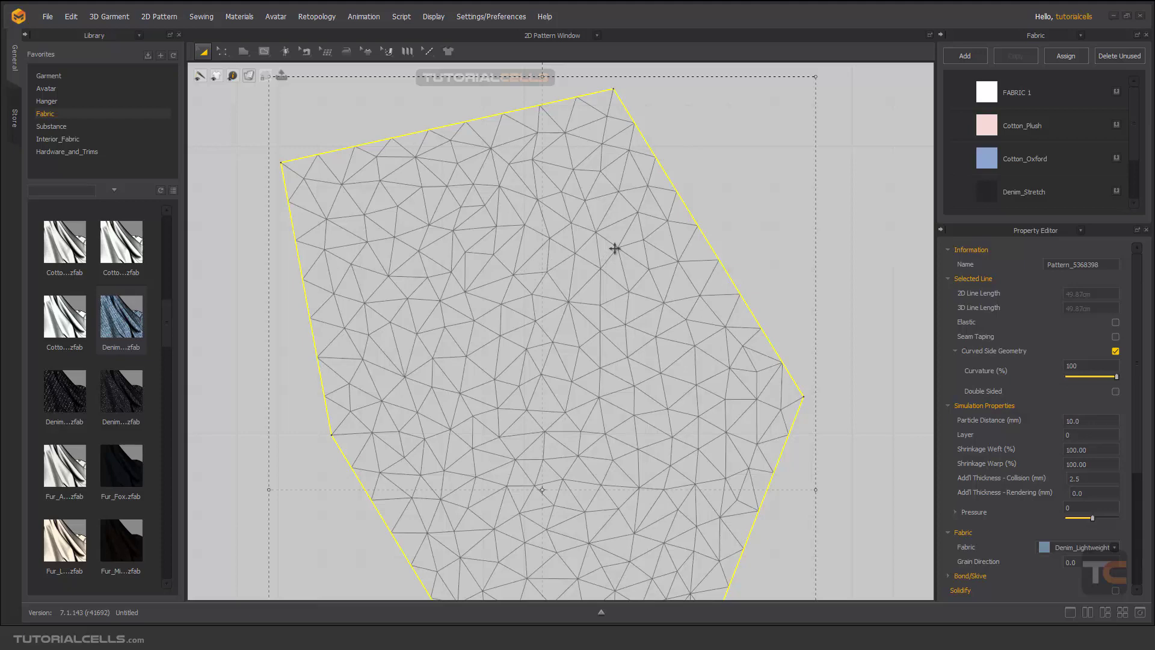
{"action": "mouse_move", "coordinate": [604, 251]}
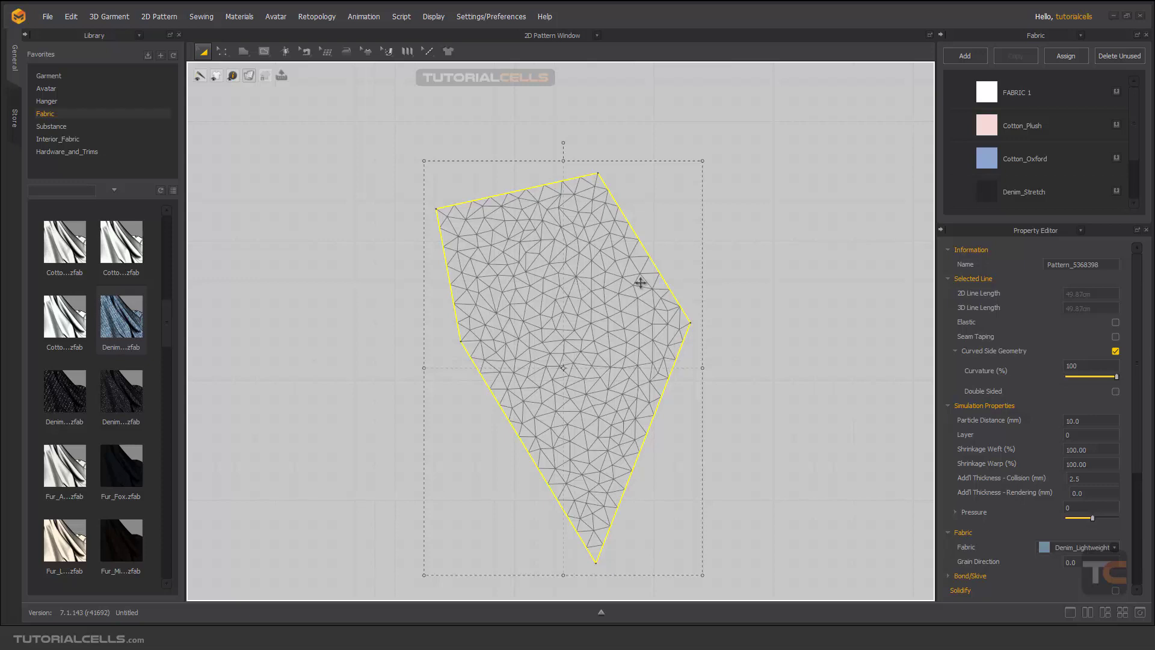
{"action": "mouse_move", "coordinate": [558, 285]}
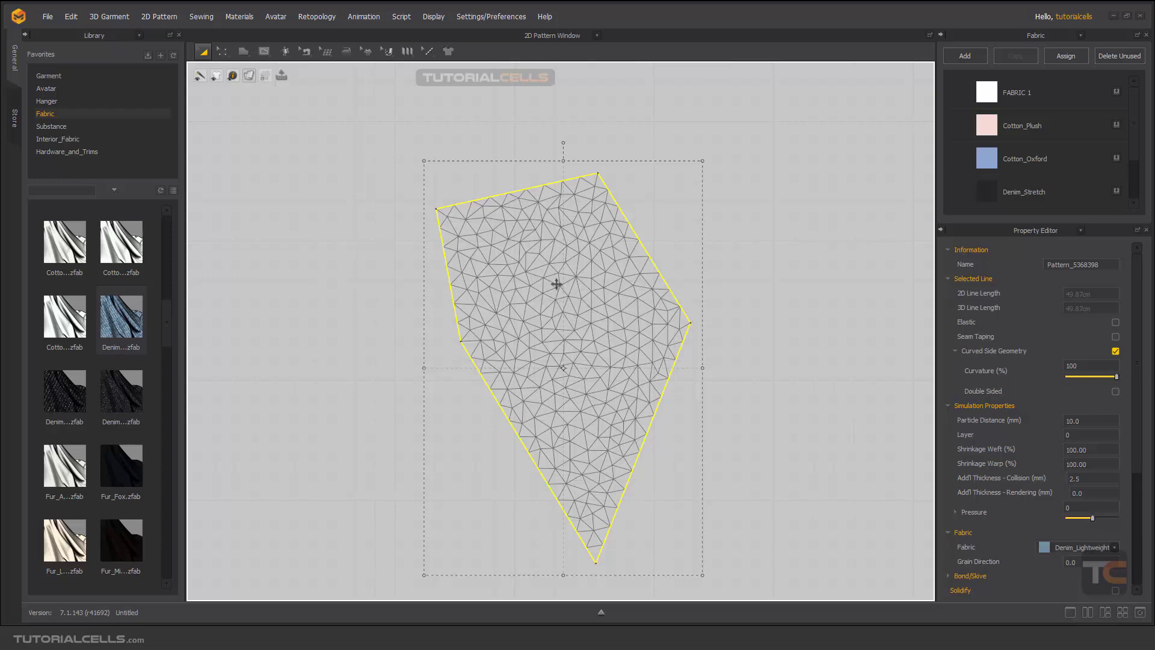
{"action": "mouse_move", "coordinate": [582, 288]}
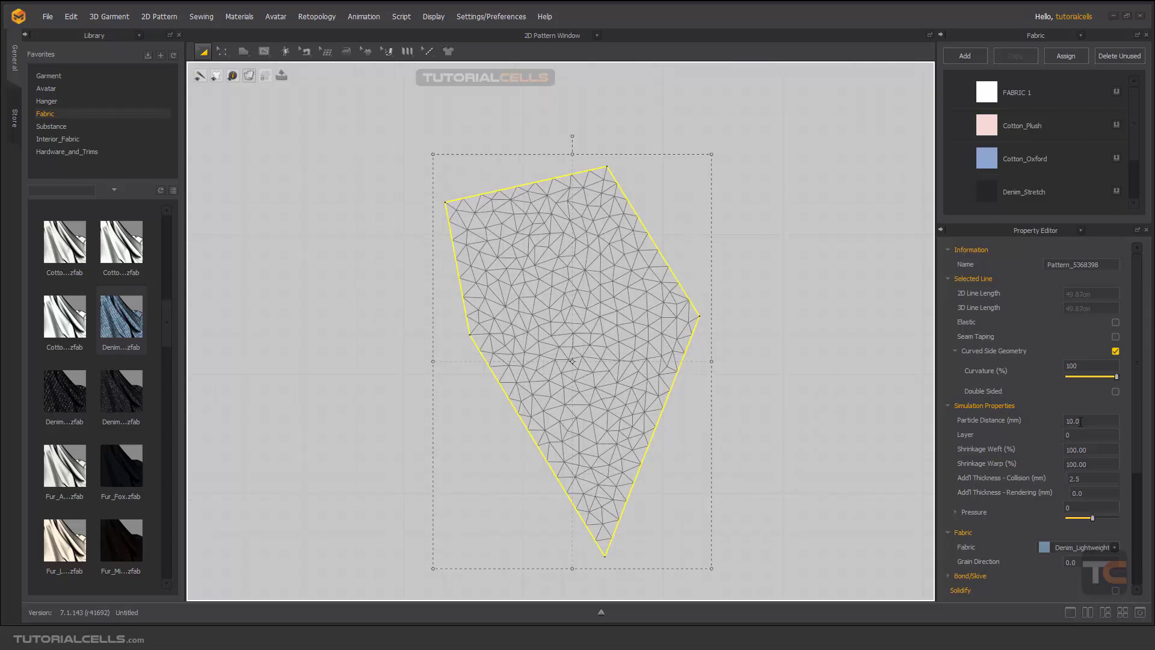
{"action": "mouse_move", "coordinate": [617, 323]}
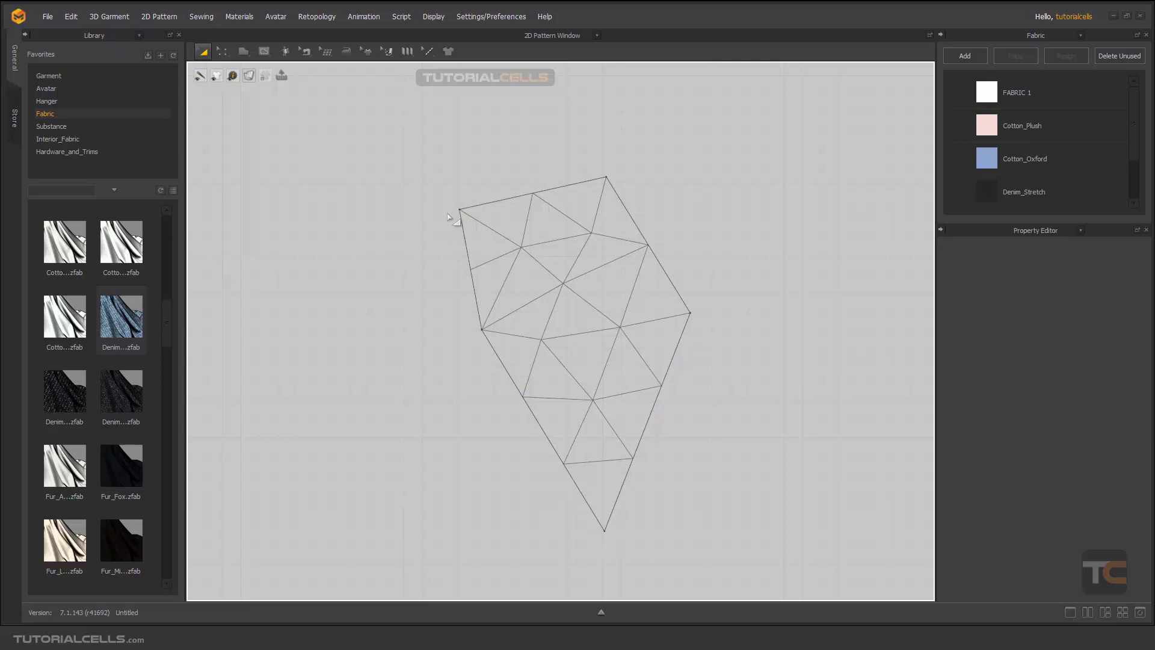
Select the coarse mesh pattern piece and set its Particle Distance to 20.0.
{"action": "left_click", "coordinate": [459, 219]}
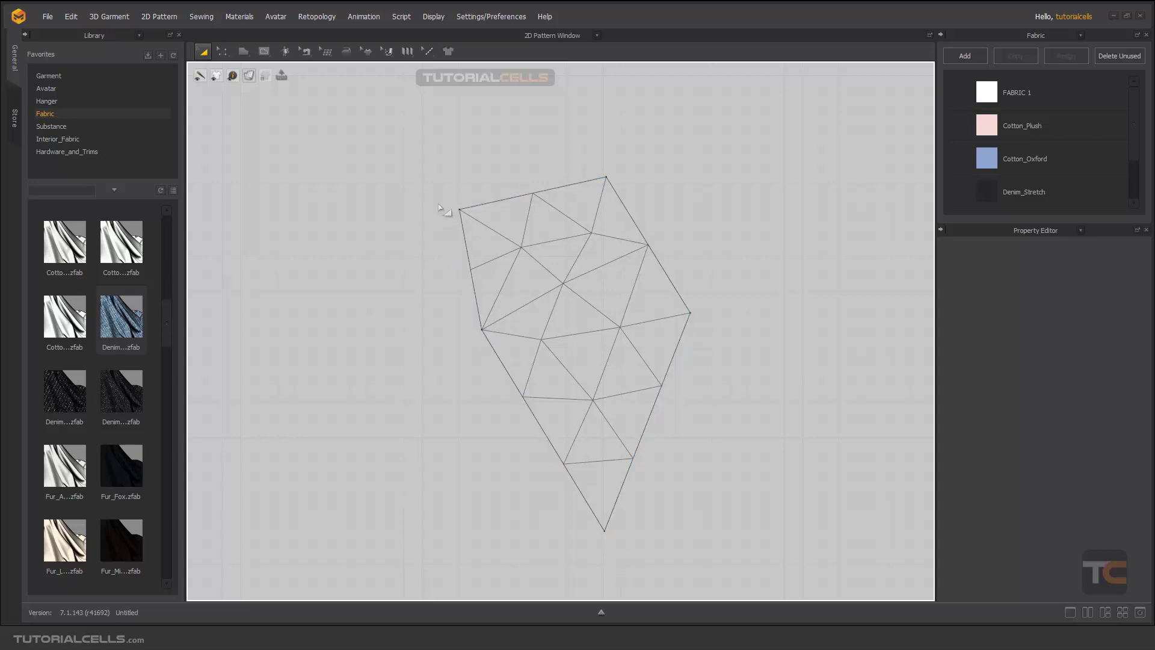
{"action": "left_click", "coordinate": [590, 190]}
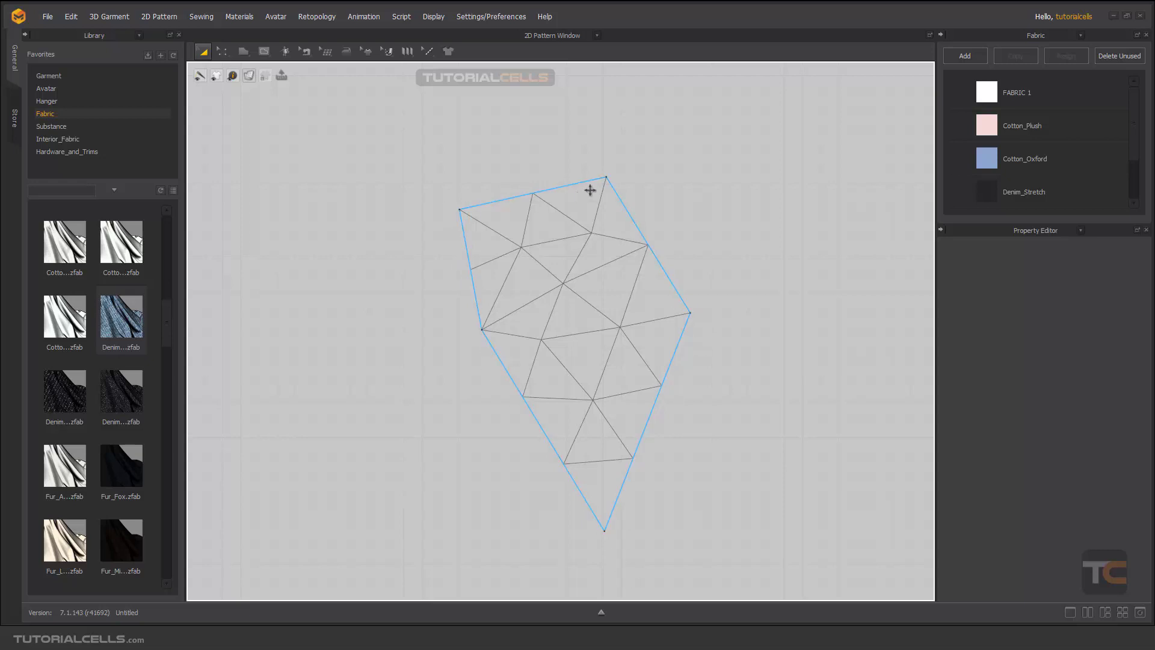
{"action": "left_click", "coordinate": [590, 190]}
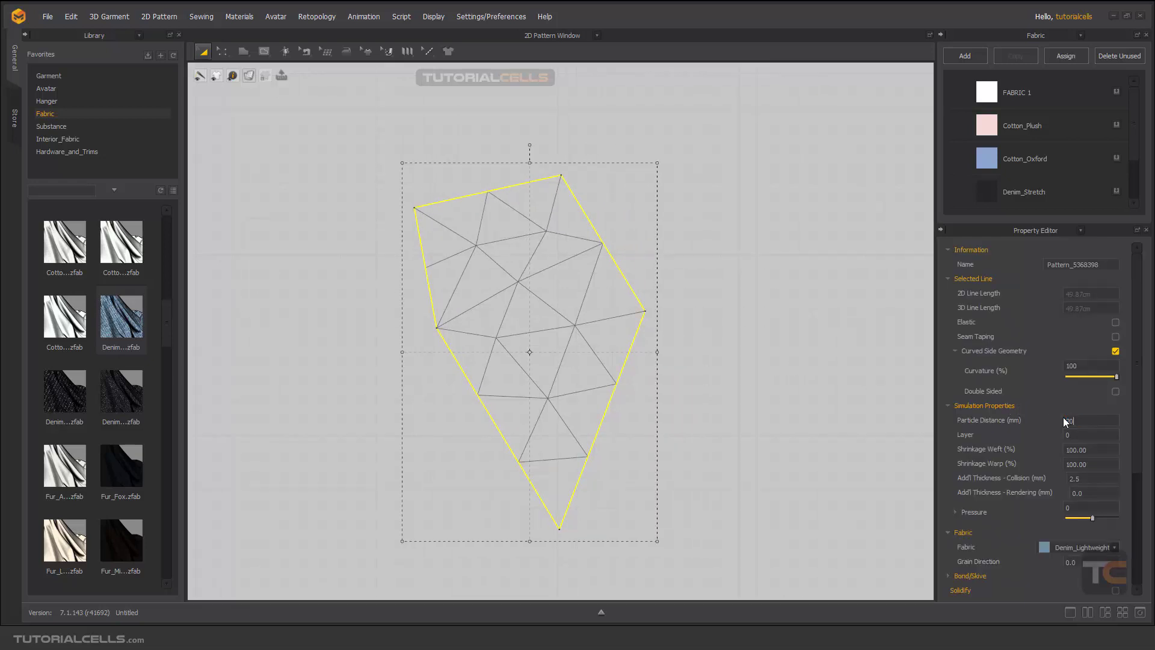
{"action": "type", "text": "20.0"}
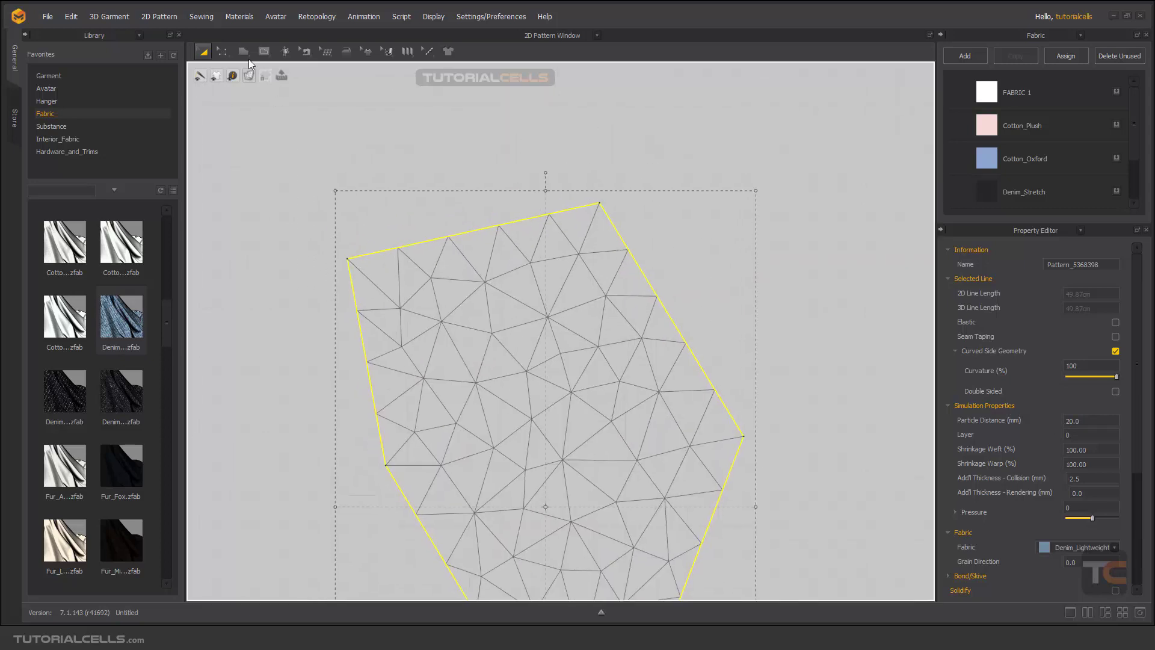
Use the Smooth Curve tool to round the pattern's top corner into a curve.
{"action": "left_click", "coordinate": [203, 50]}
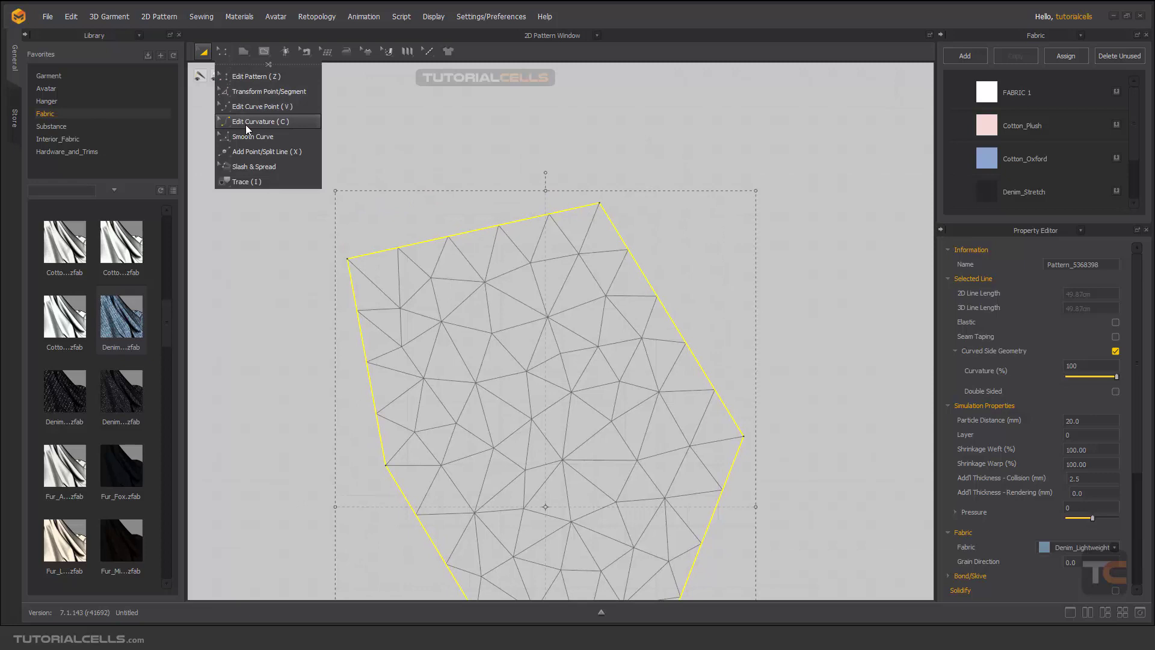
{"action": "mouse_move", "coordinate": [253, 136]}
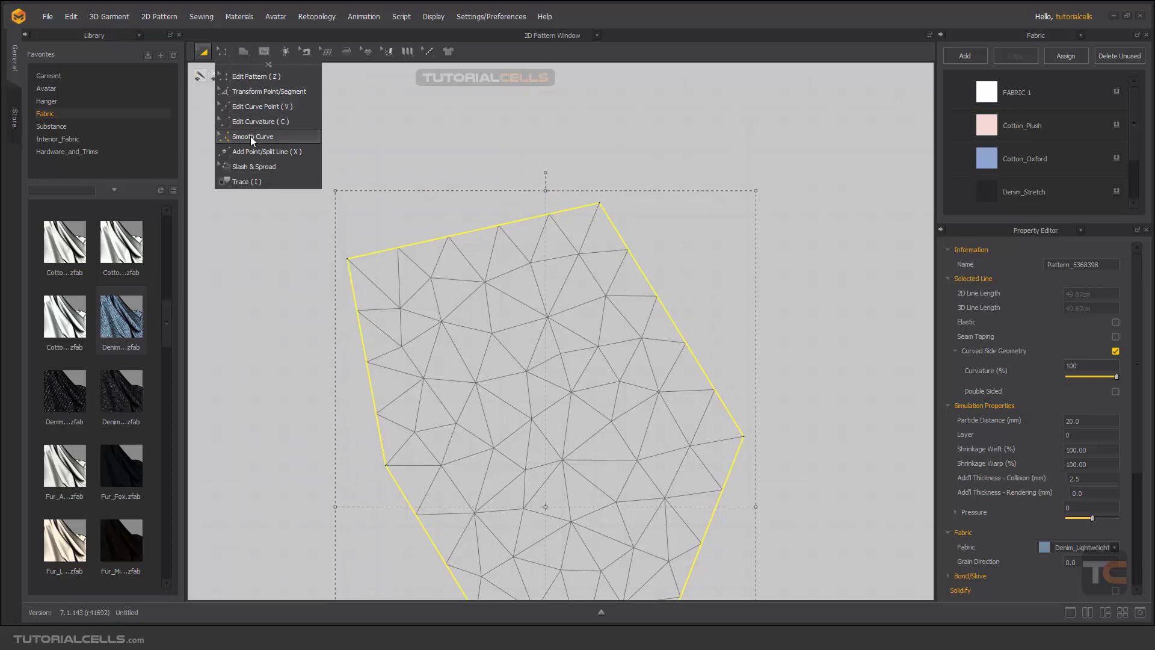
{"action": "left_click", "coordinate": [252, 136]}
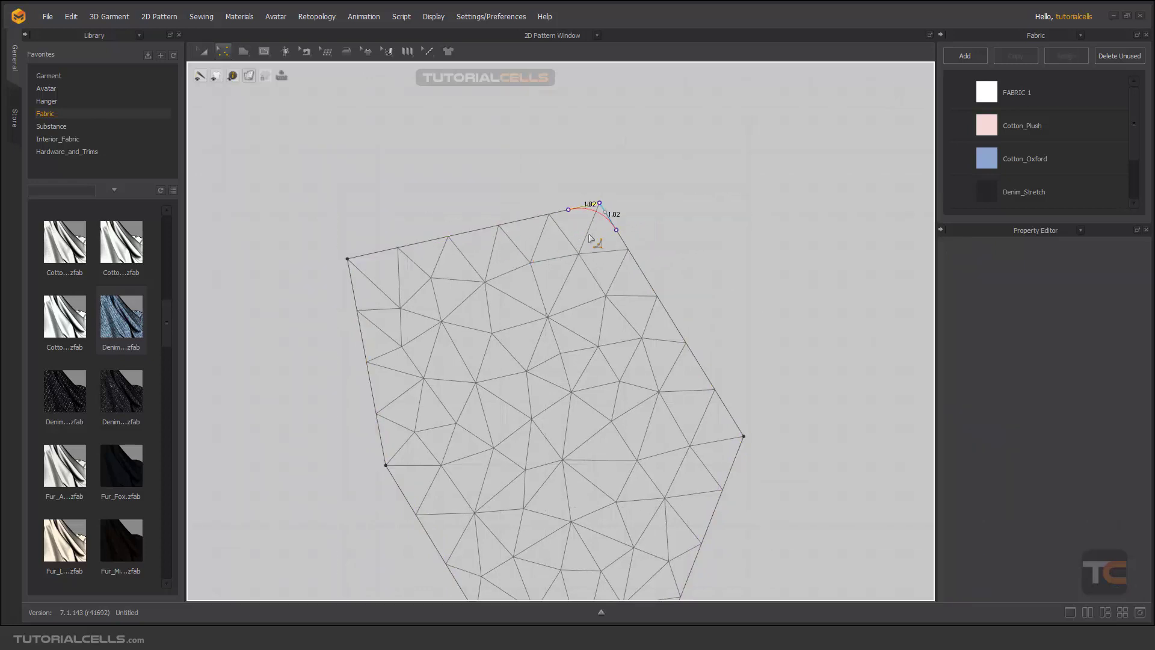
{"action": "left_click", "coordinate": [611, 216]}
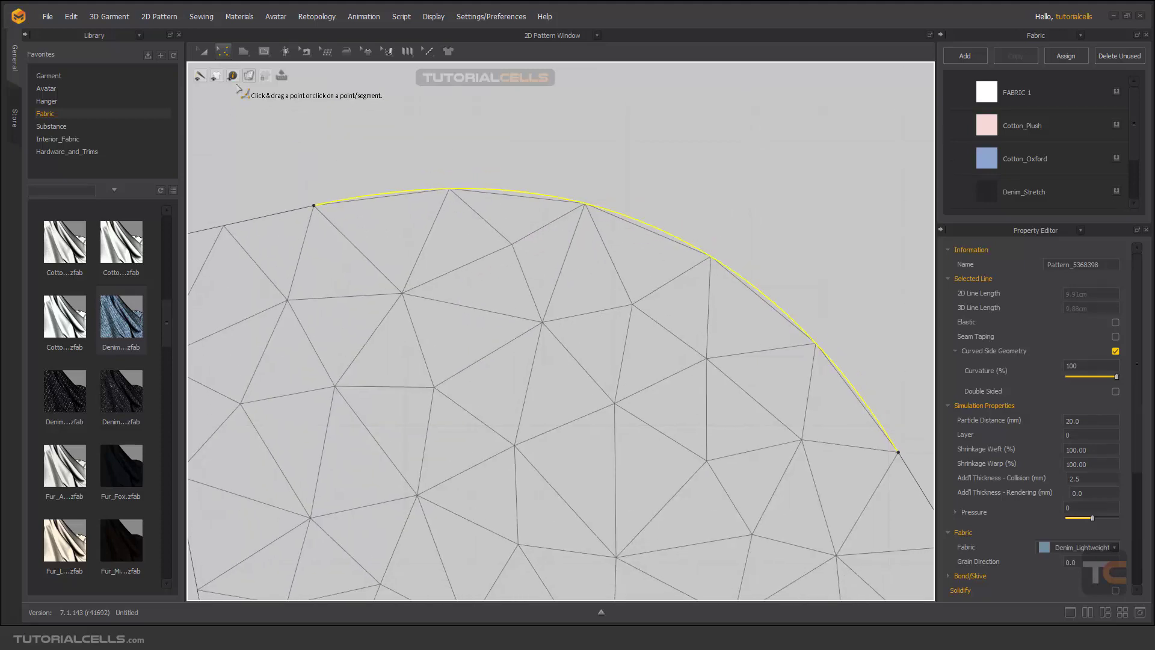
{"action": "left_click", "coordinate": [248, 75]}
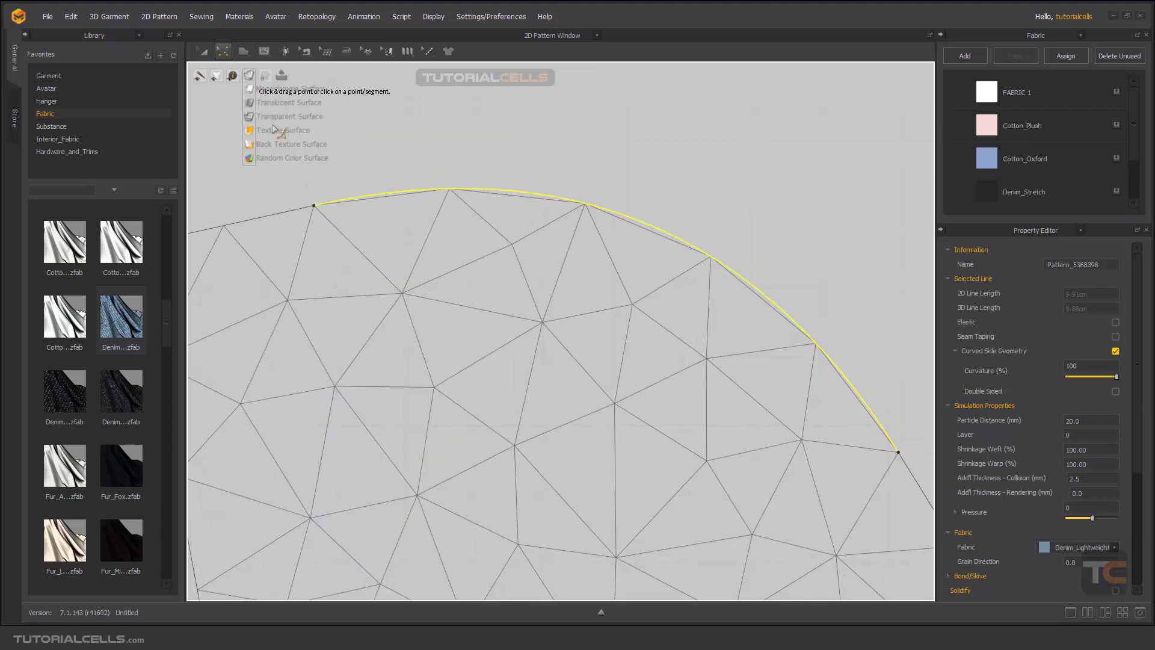
{"action": "left_click", "coordinate": [249, 130]}
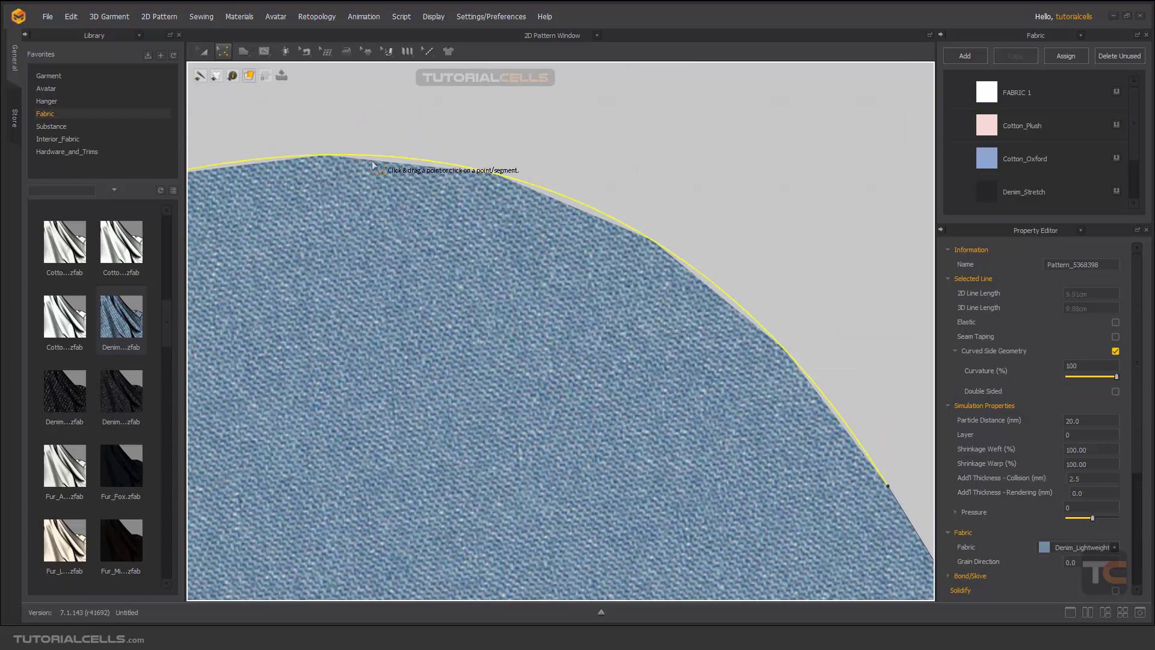
{"action": "left_click", "coordinate": [204, 52]}
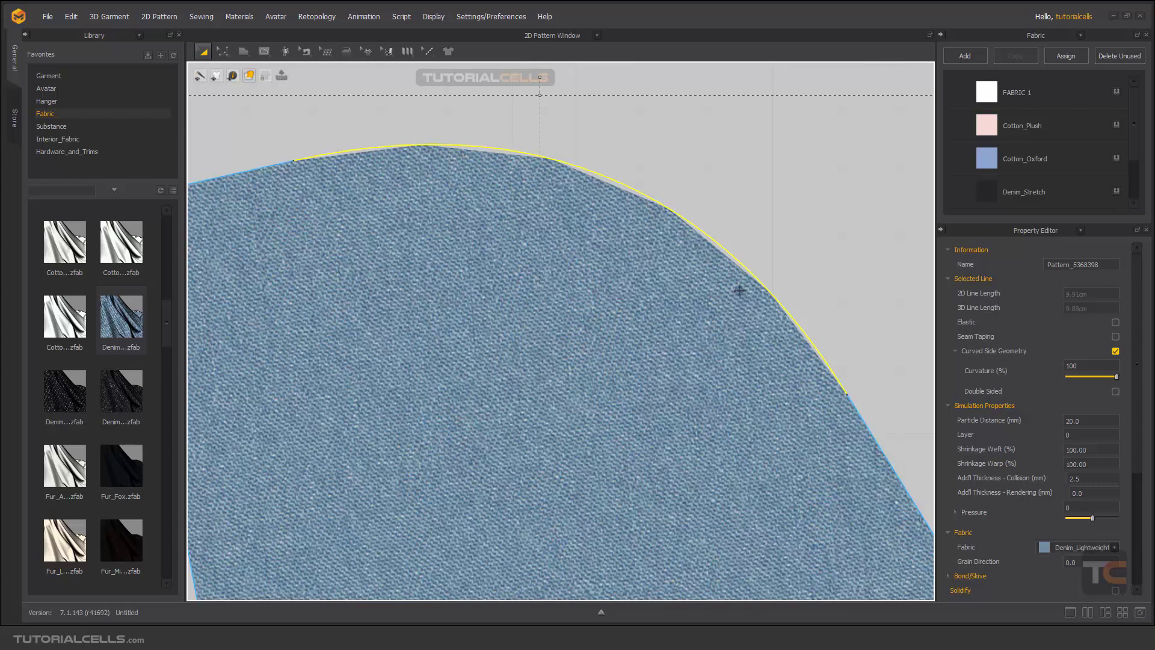
{"action": "left_click", "coordinate": [247, 74]}
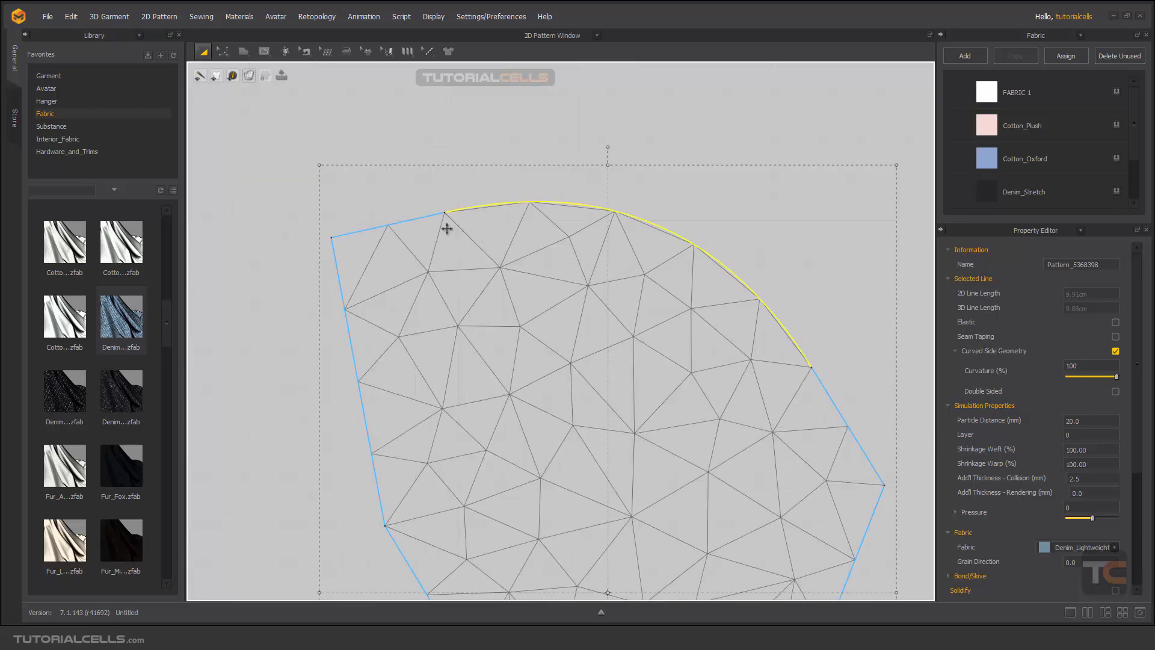
{"action": "mouse_move", "coordinate": [799, 373]}
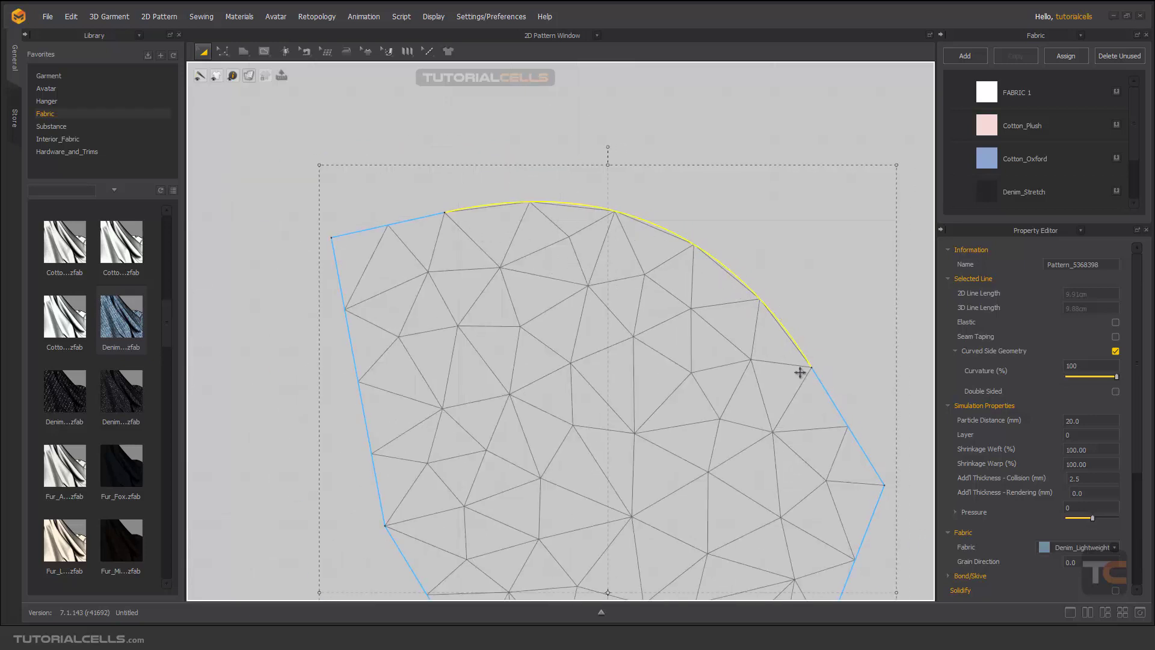
{"action": "mouse_move", "coordinate": [500, 243]}
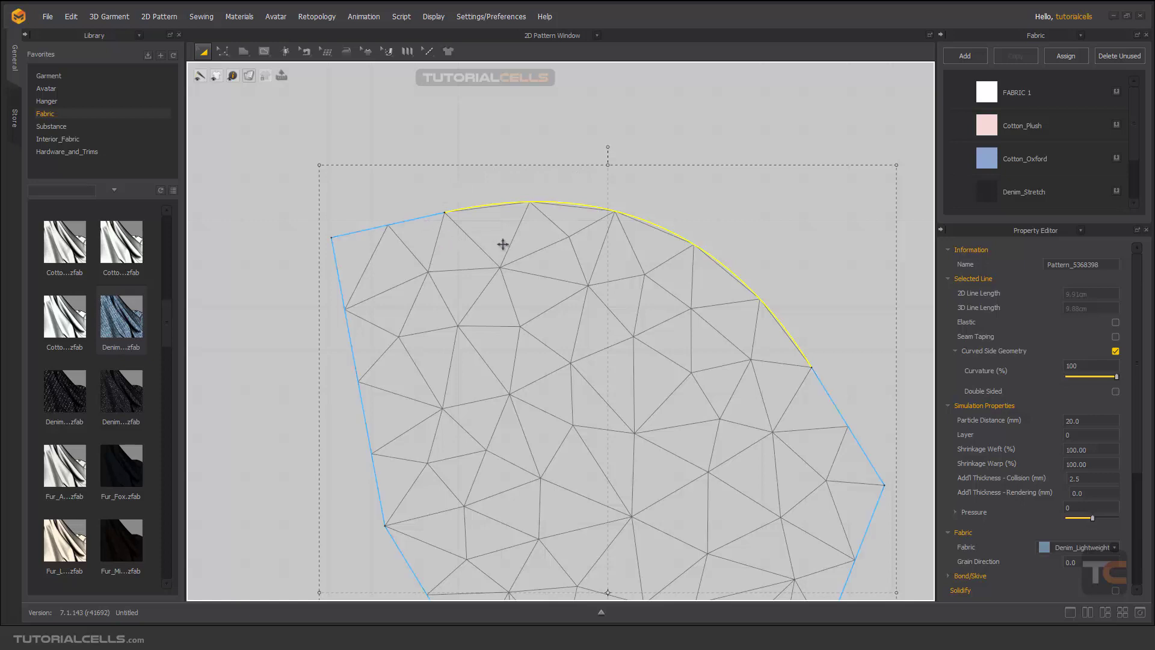
{"action": "mouse_move", "coordinate": [528, 236]}
{"action": "type", "text": "10"}
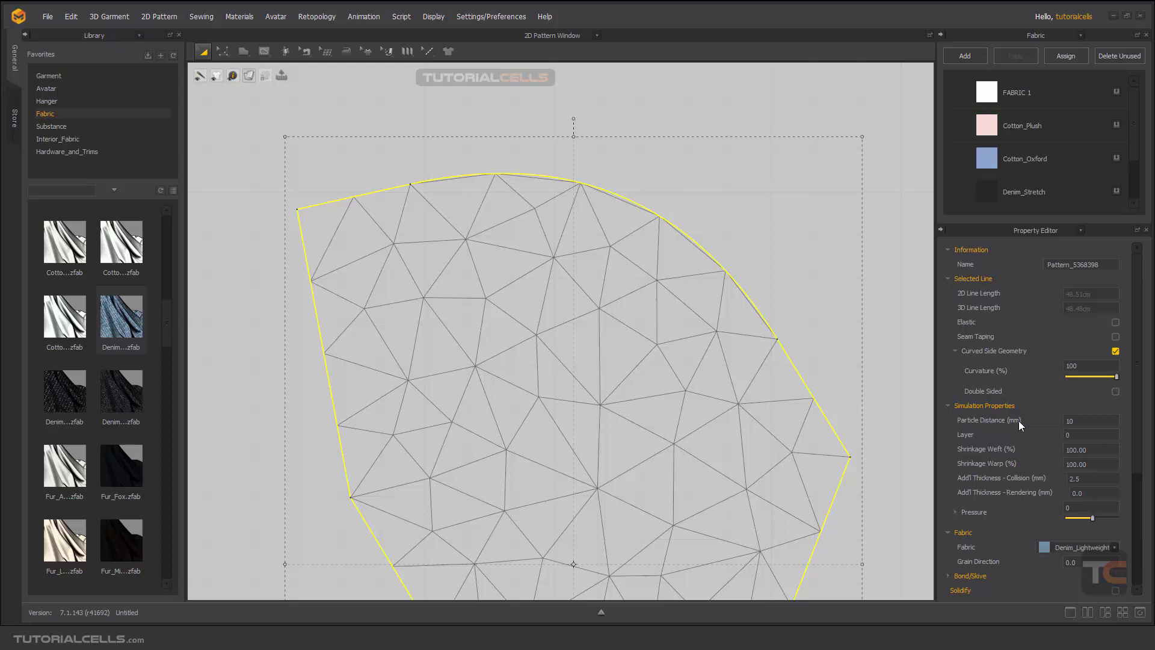
{"action": "mouse_move", "coordinate": [986, 424]}
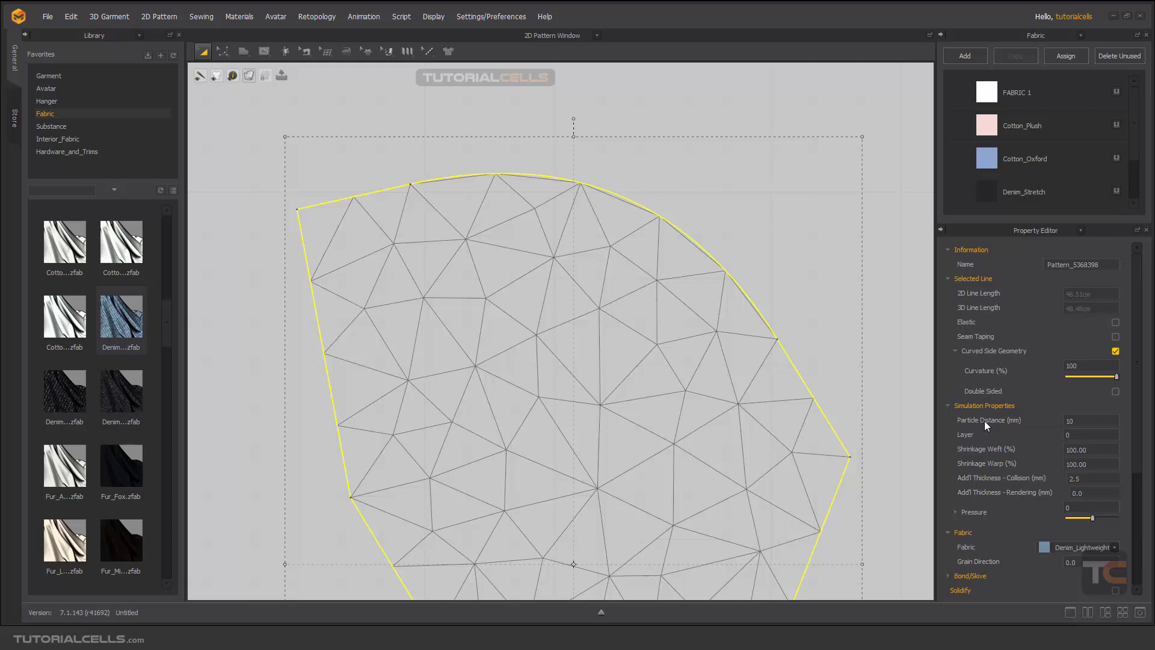
{"action": "mouse_move", "coordinate": [1034, 426]}
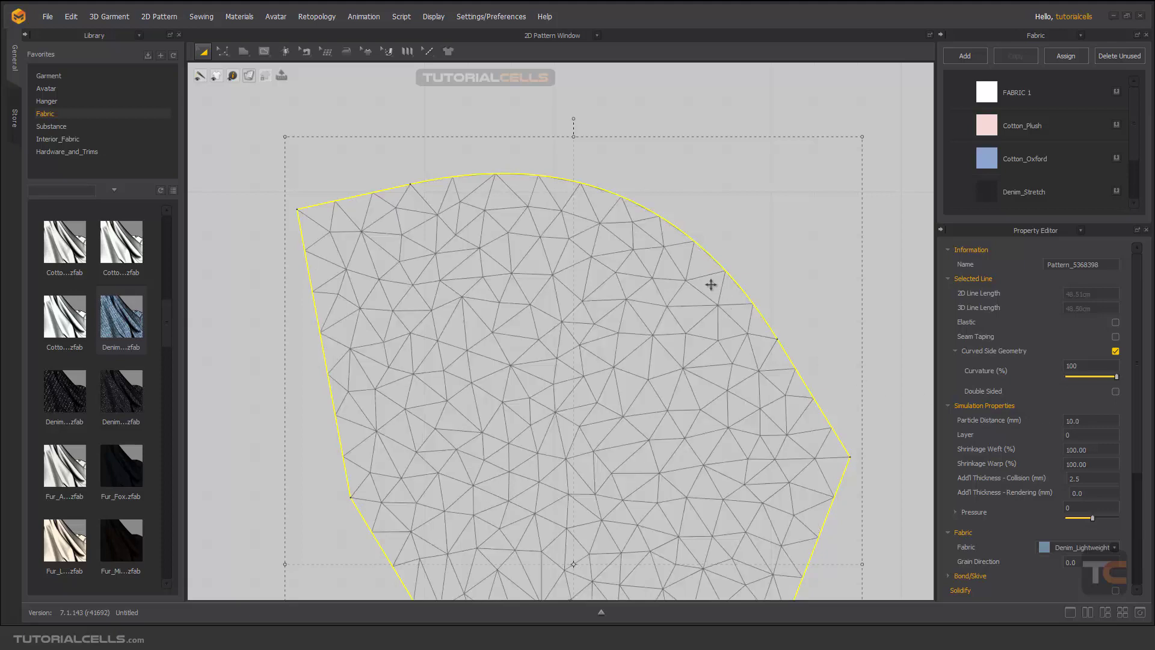
{"action": "mouse_move", "coordinate": [738, 356]}
{"action": "type", "text": "5"}
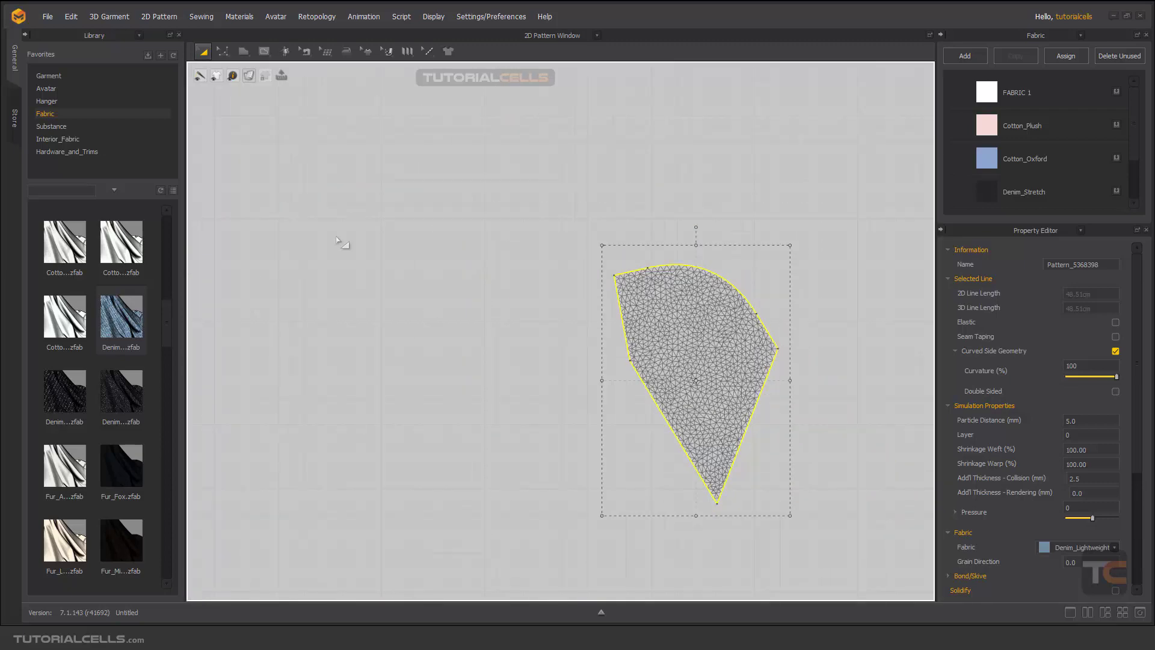
Set Particle Distance to 50 and return the display to the denim texture.
{"action": "left_click", "coordinate": [1090, 421]}
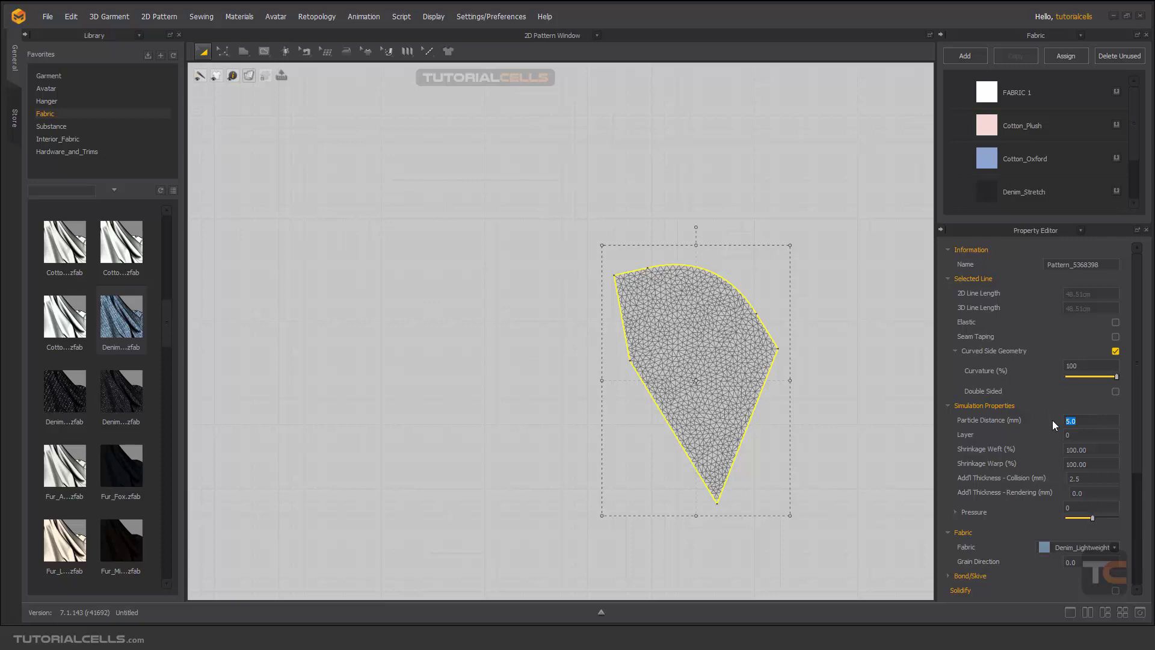
{"action": "type", "text": "50"}
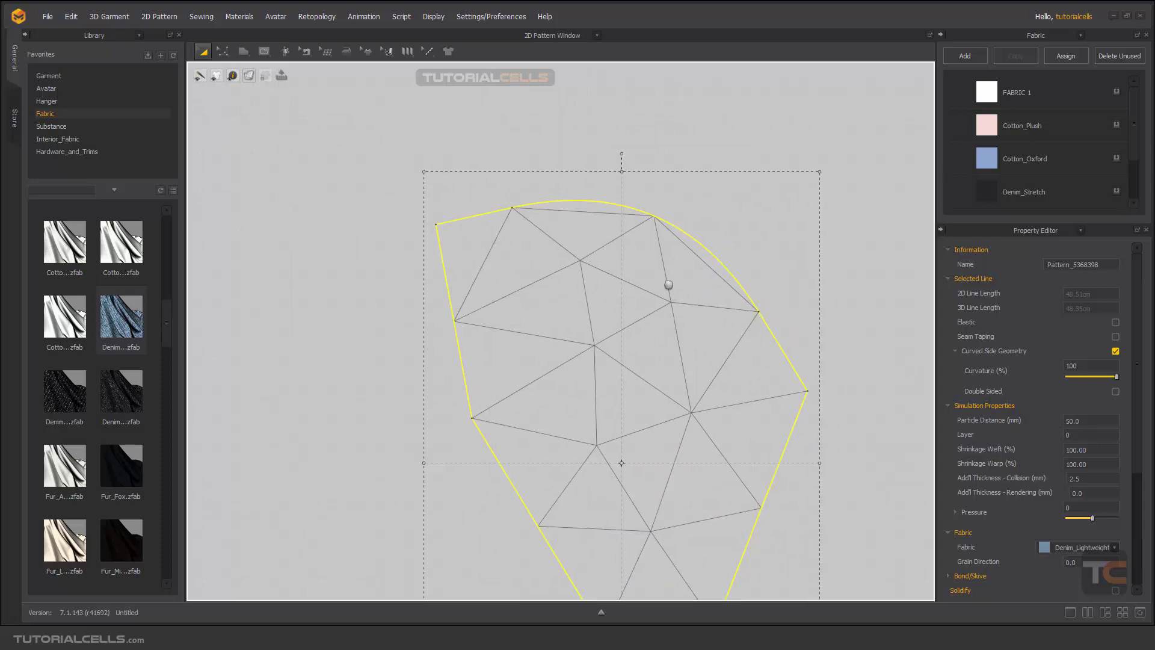
{"action": "left_click", "coordinate": [248, 76]}
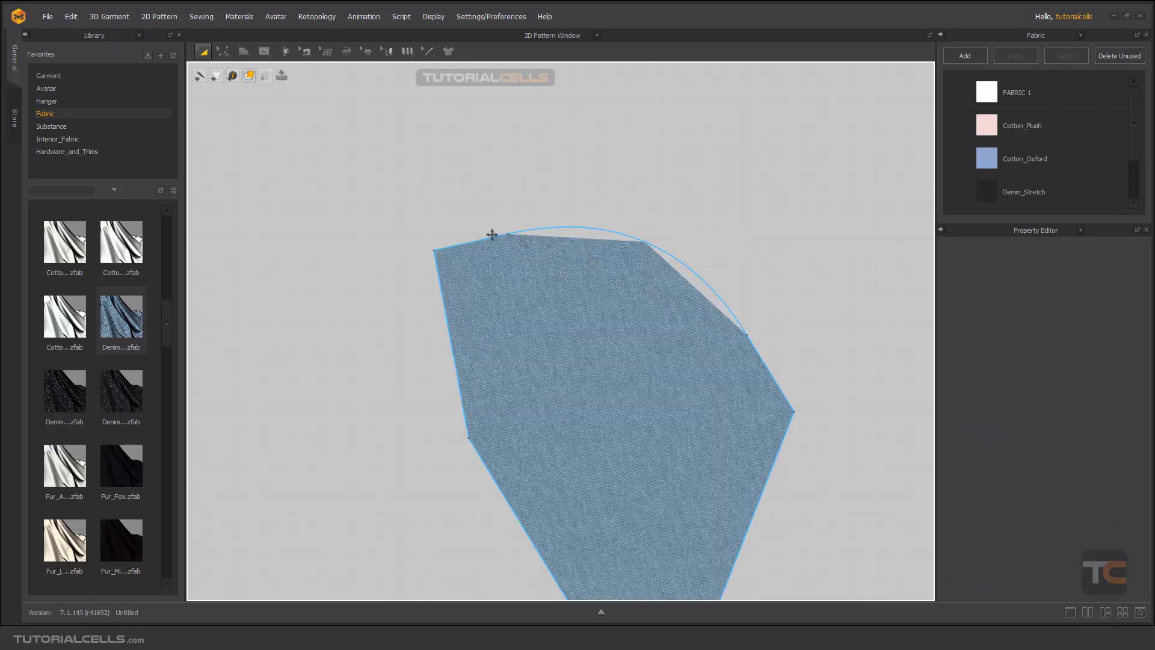
{"action": "mouse_move", "coordinate": [717, 315]}
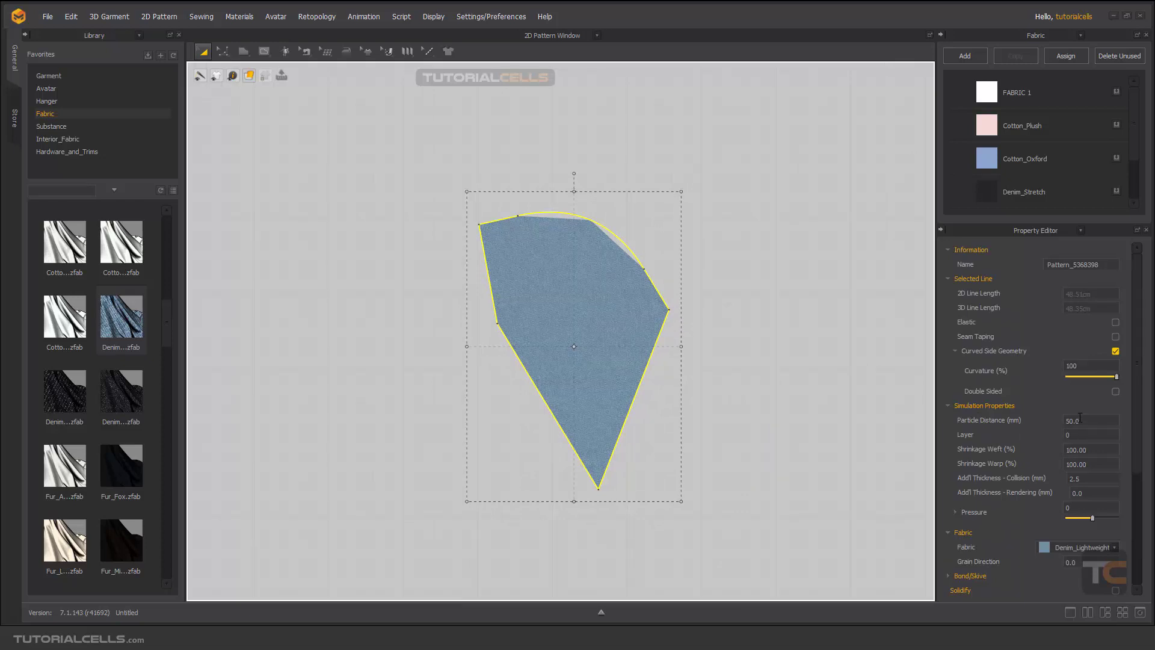
{"action": "mouse_move", "coordinate": [720, 379]}
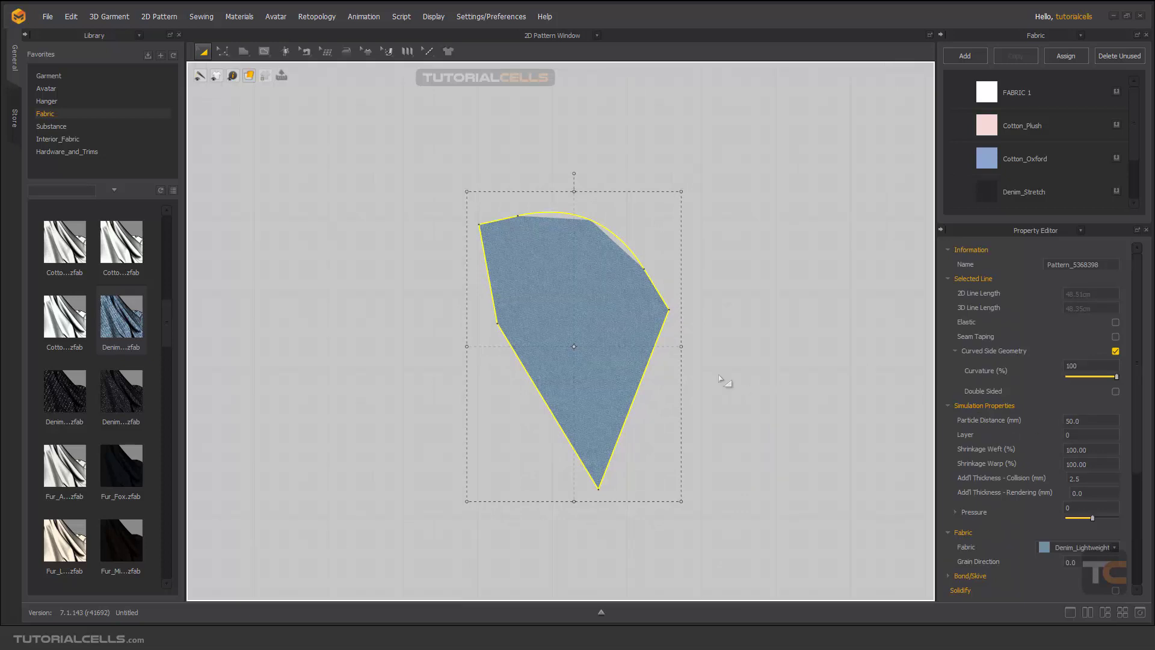
Set Particle Distance back to 20 so the textured edge follows the curve.
{"action": "left_click", "coordinate": [1090, 421]}
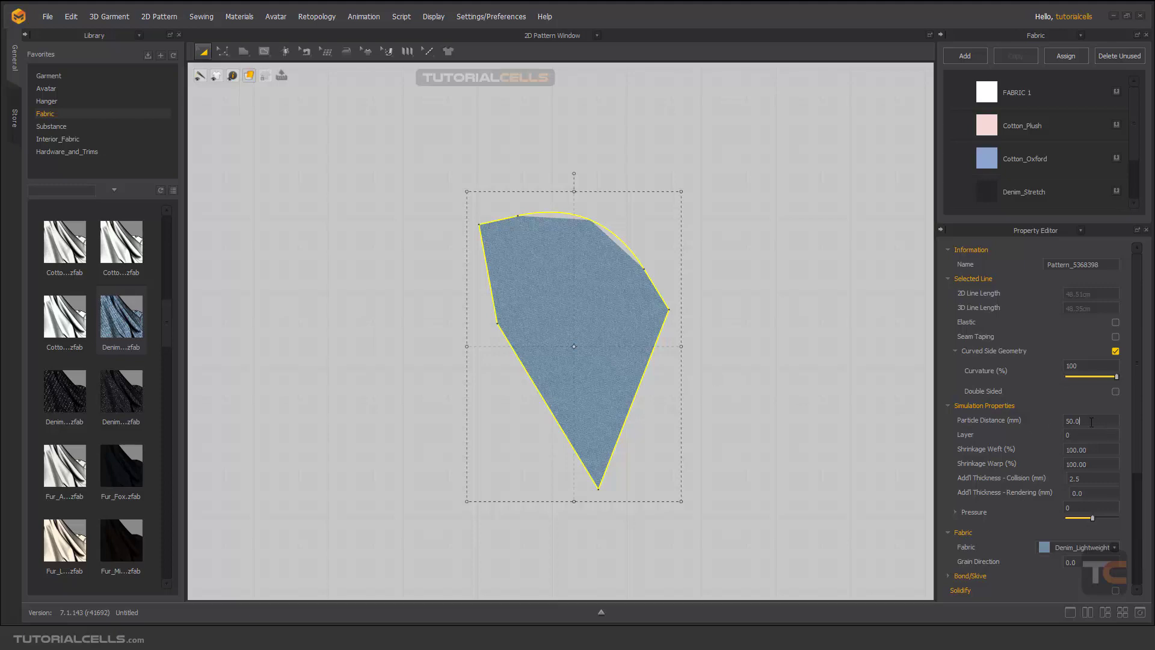
{"action": "type", "text": "20"}
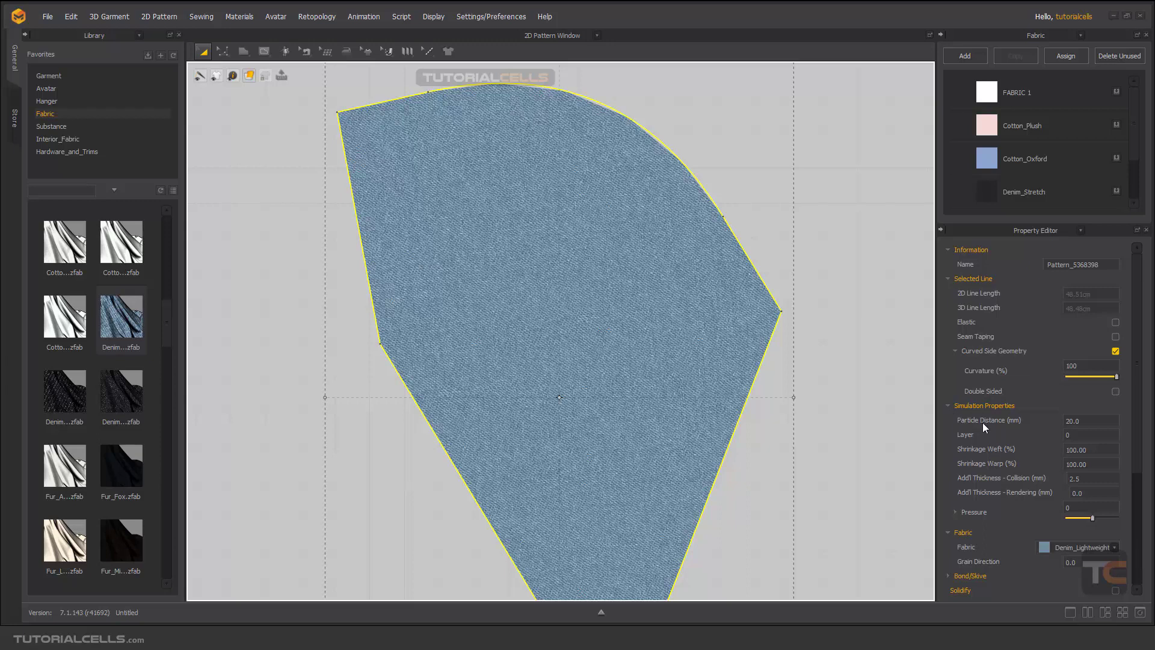
{"action": "mouse_move", "coordinate": [1005, 427]}
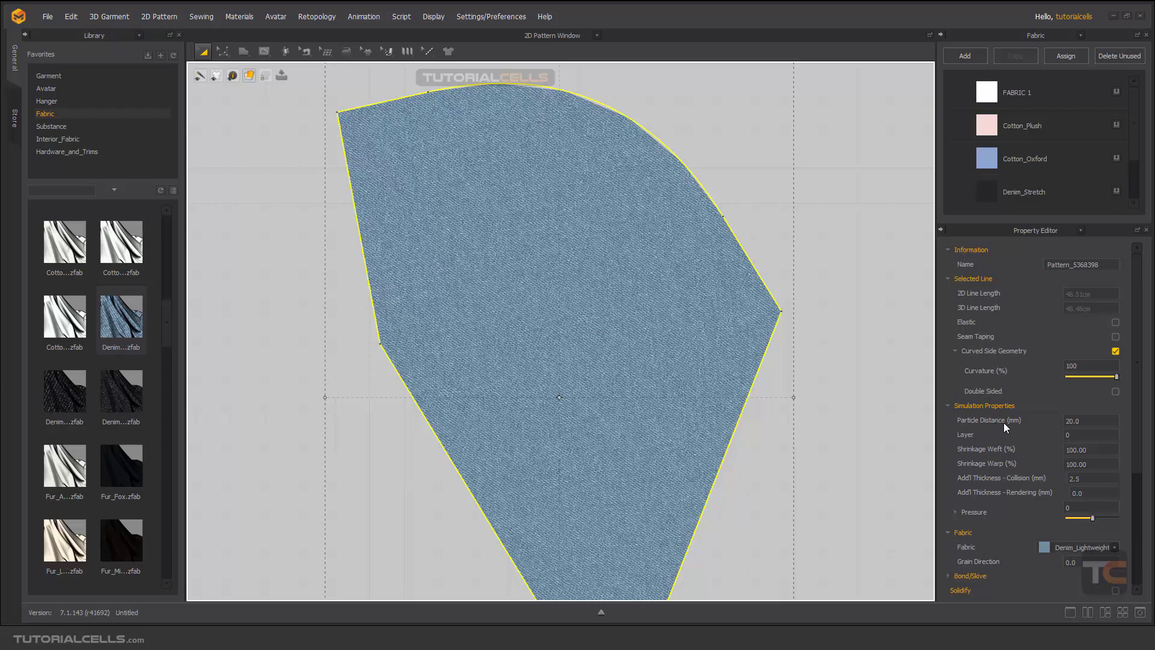